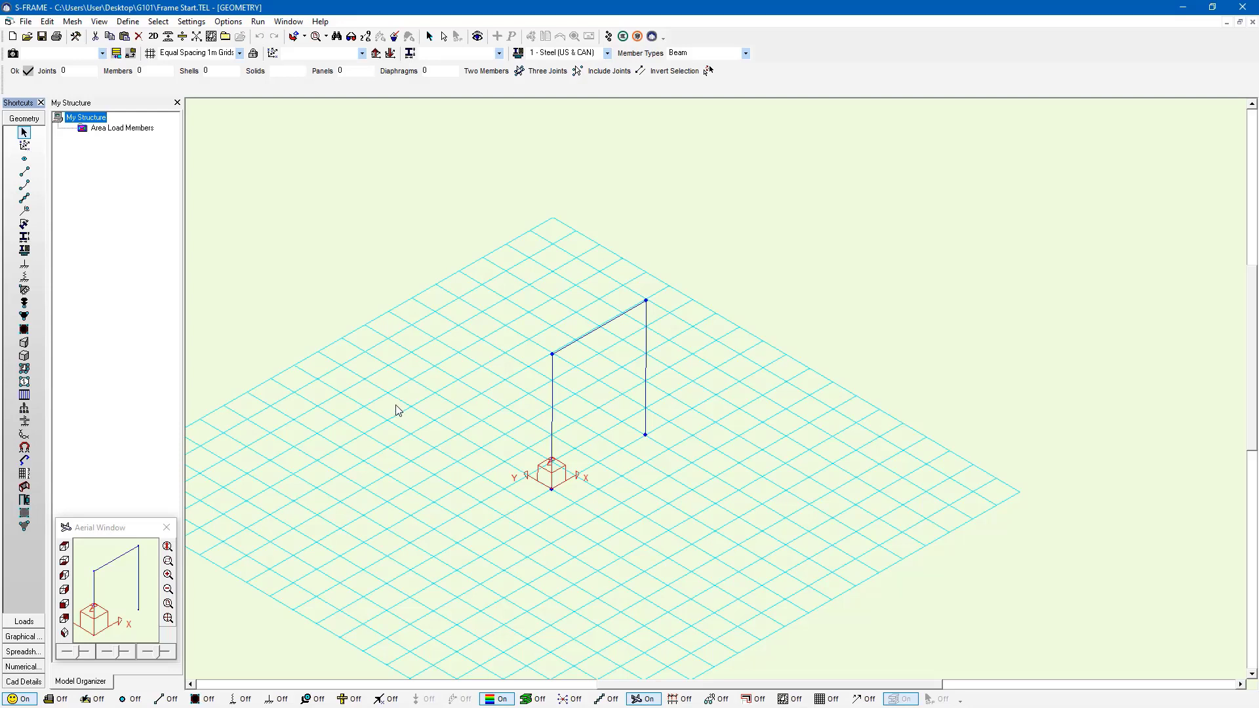
mouse_move(550, 399)
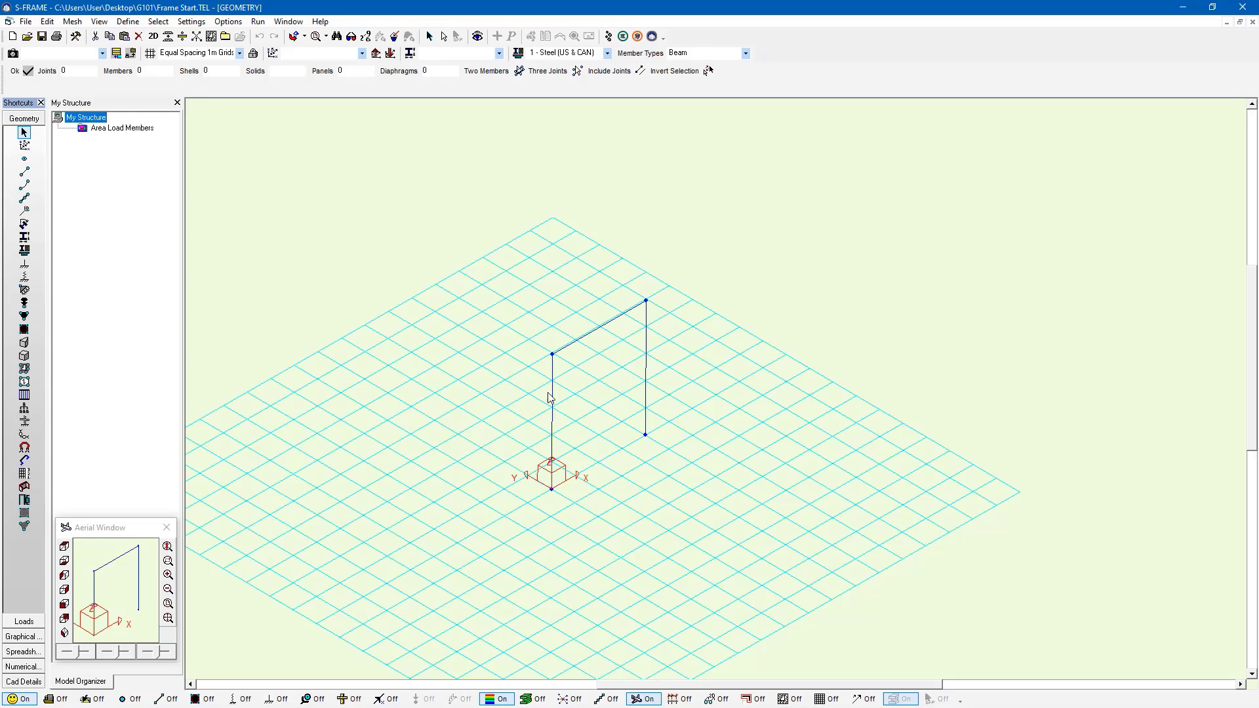
mouse_move(551, 427)
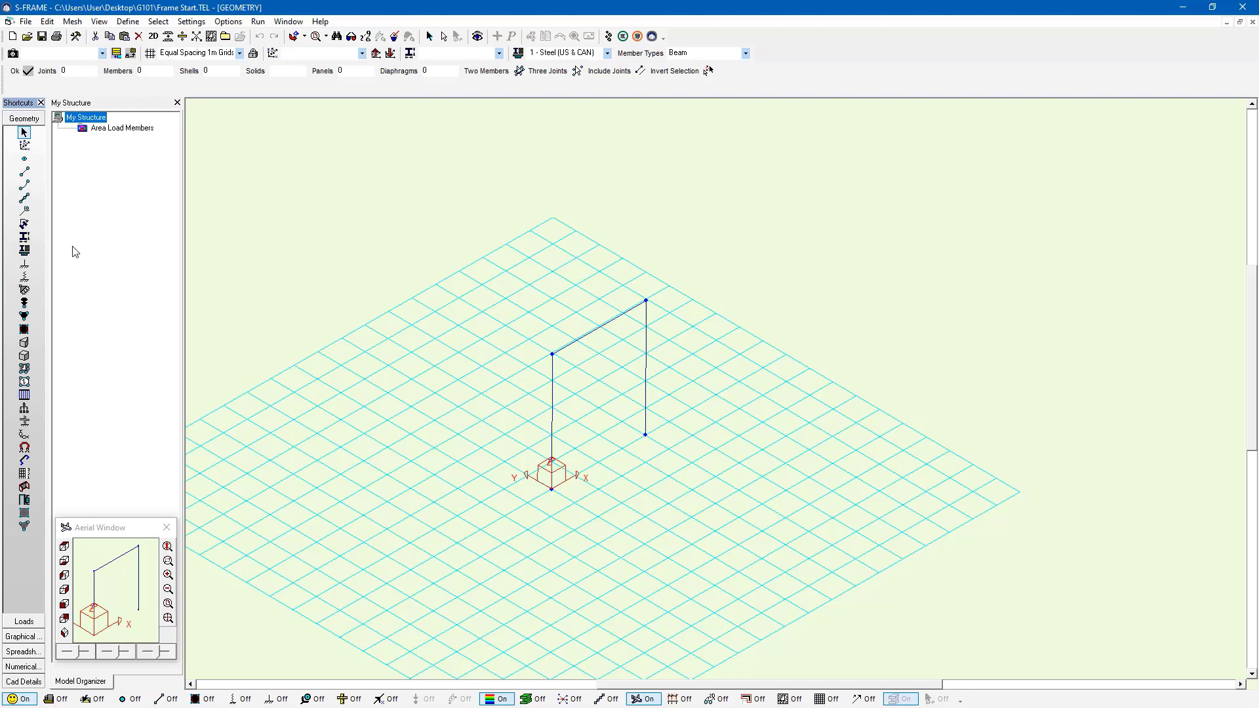
Step: Display the section label (s1) on every frame member via the Section Properties shortcut
click(23, 237)
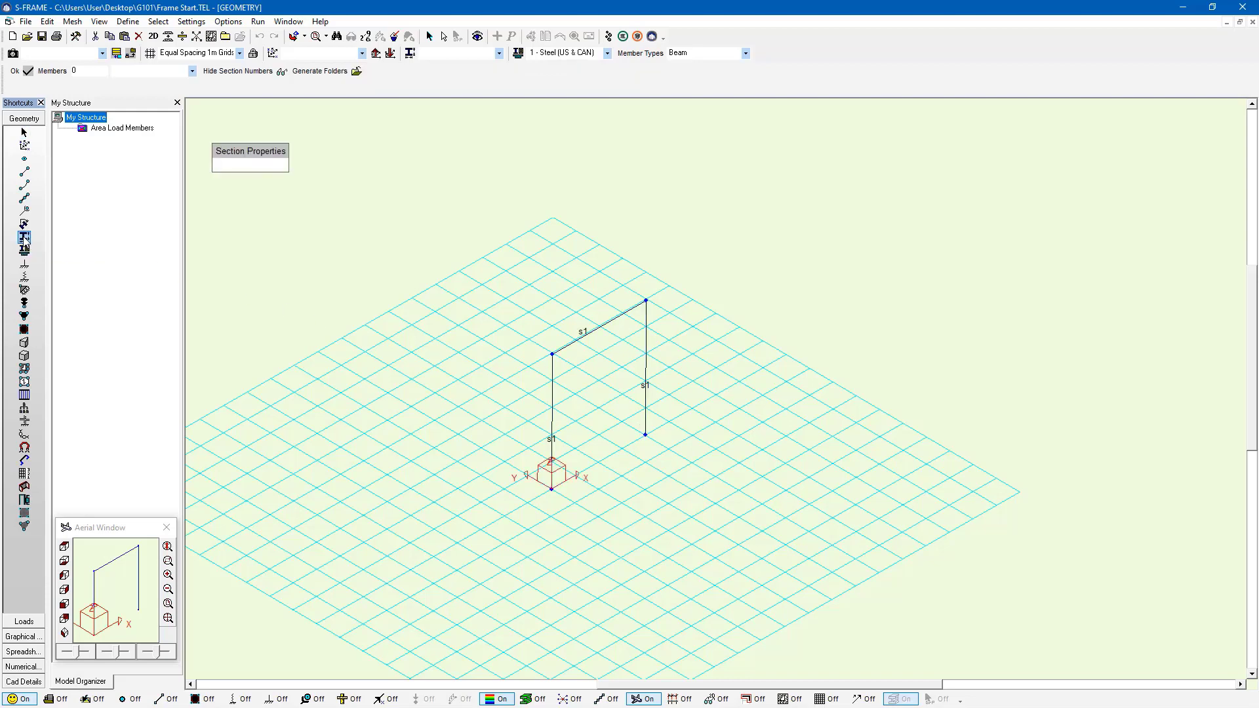
mouse_move(24, 237)
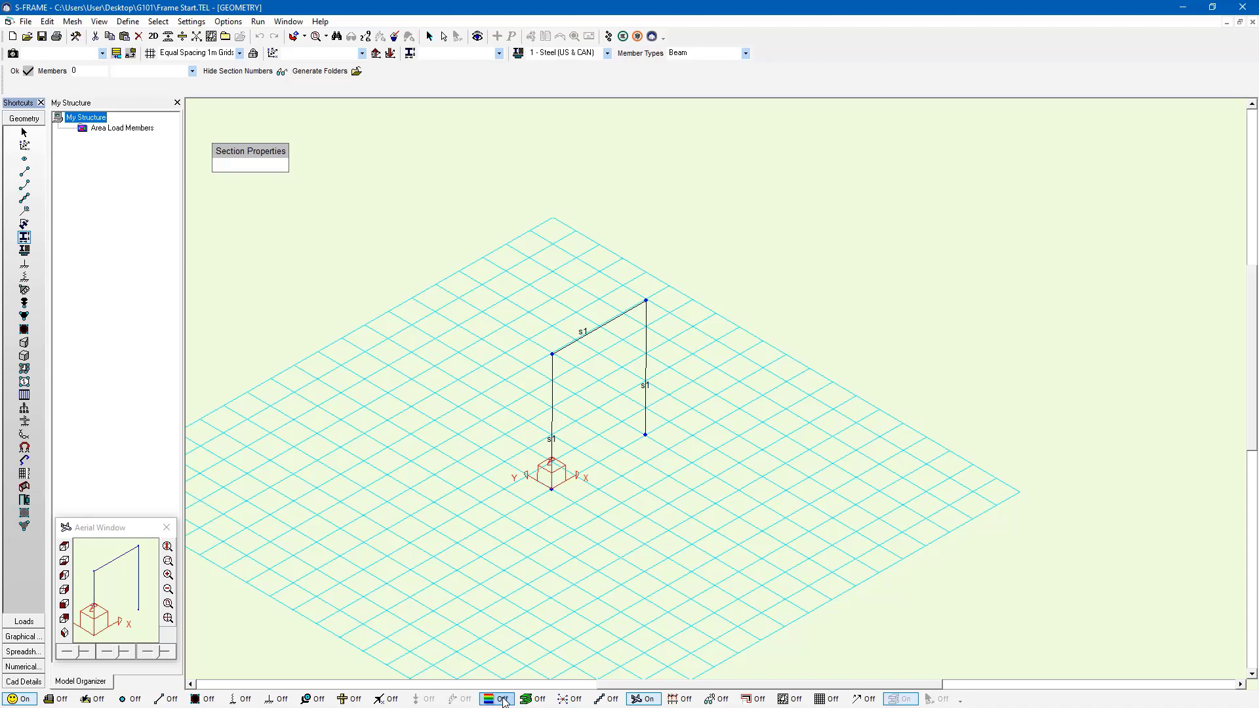
click(498, 699)
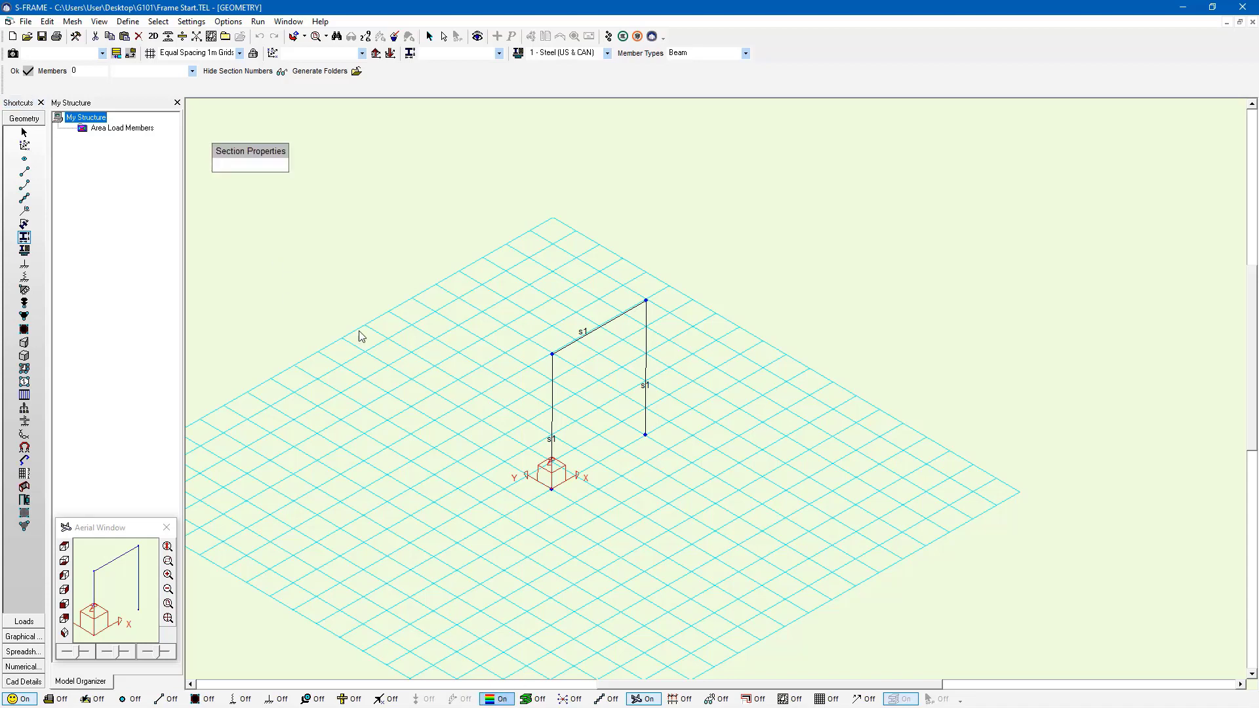
mouse_move(253, 175)
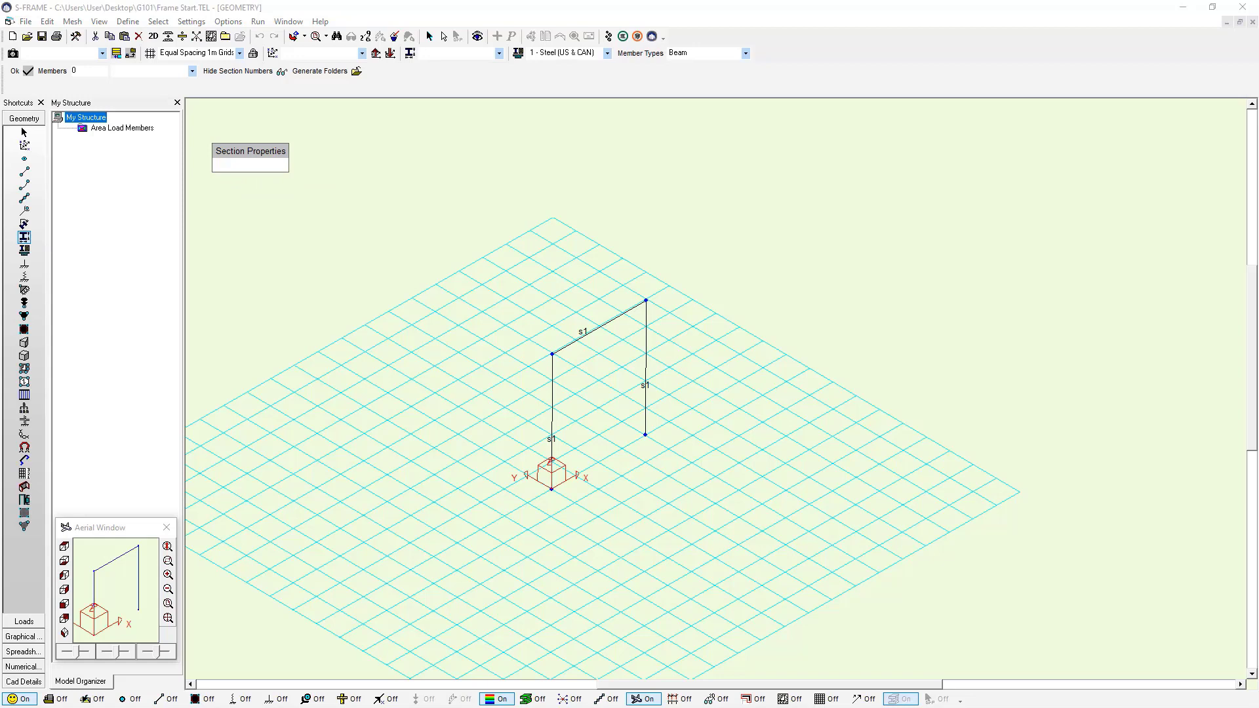
Step: Bring up the Section Properties Tool editor for the local section database
click(249, 151)
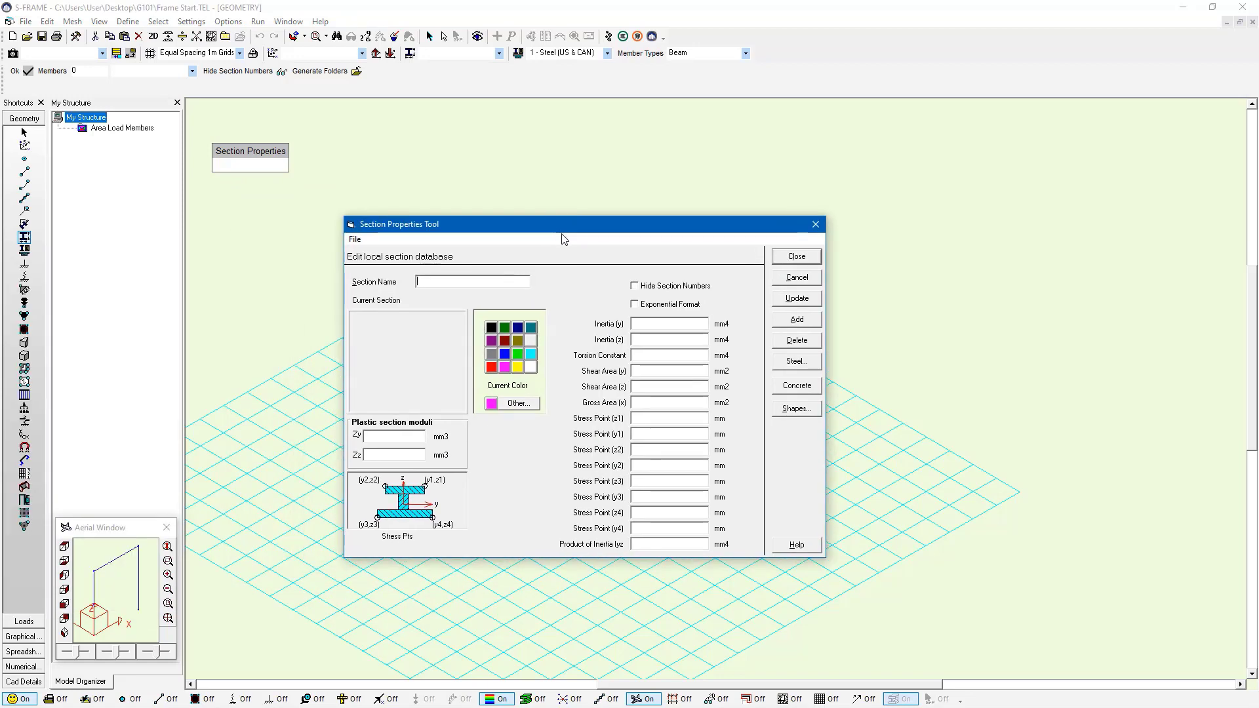
mouse_move(560, 240)
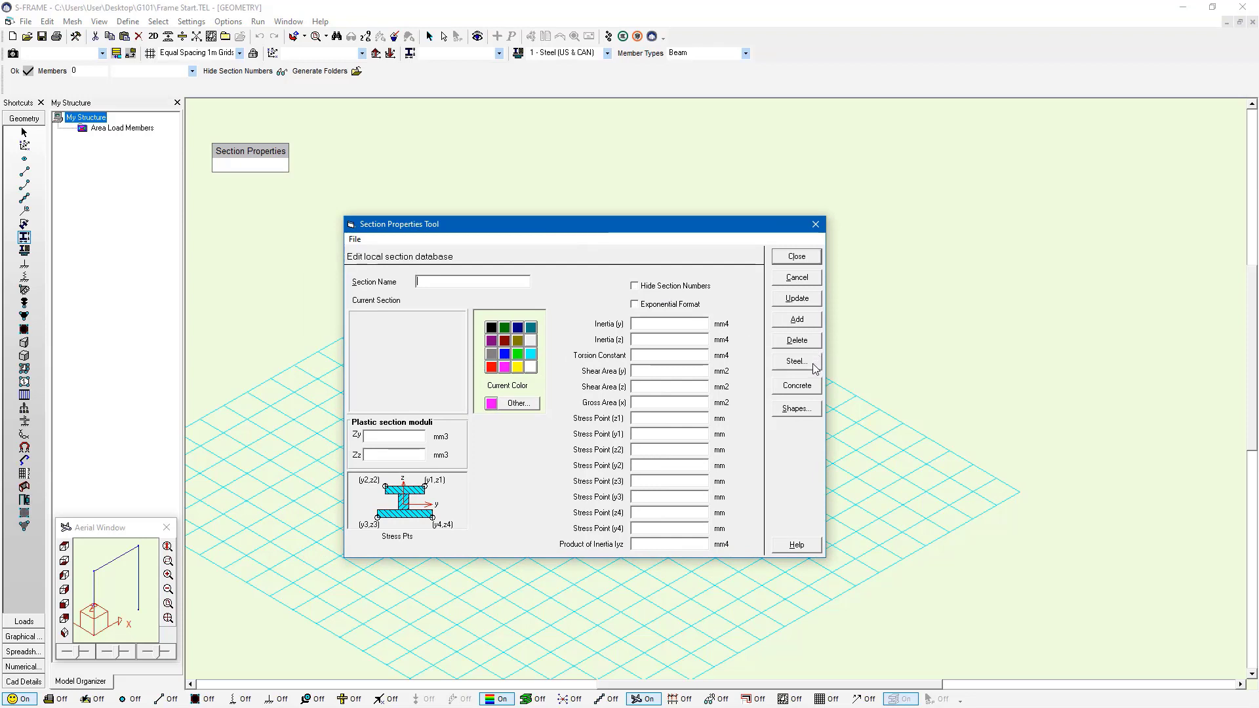
mouse_move(800, 363)
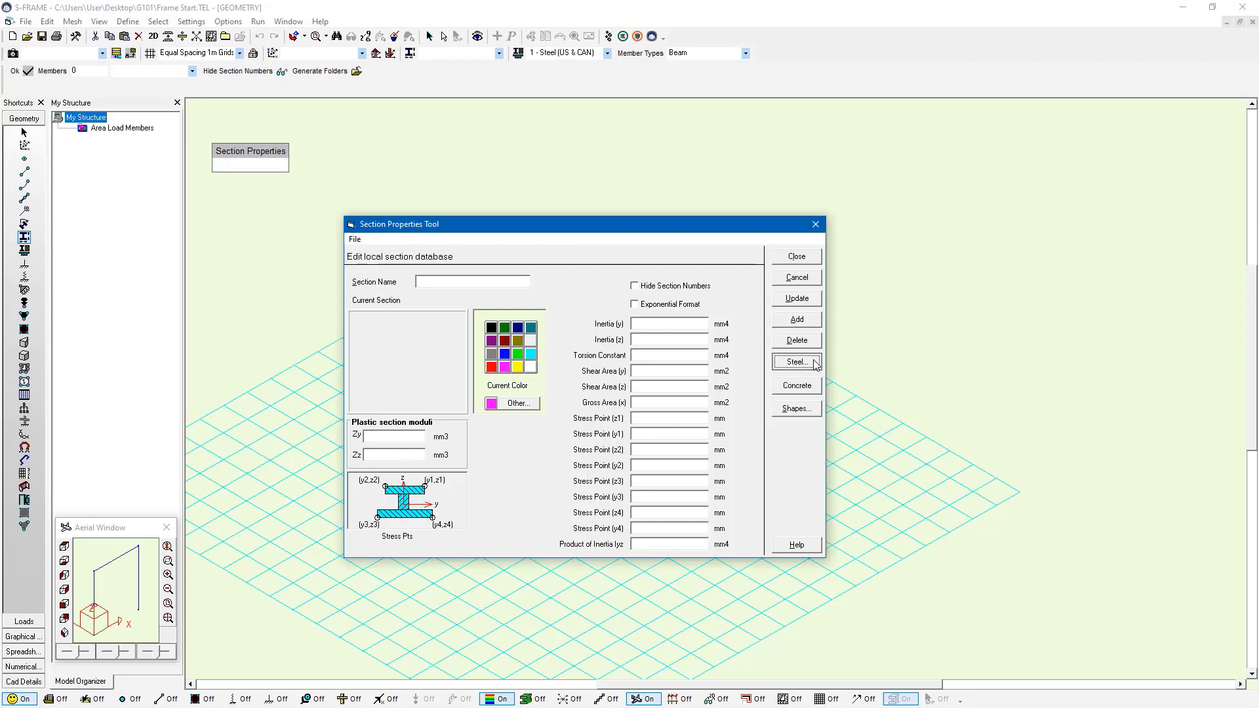
Step: From the Canadian (CISC) steel table, queue W460X61 for the local database
click(797, 362)
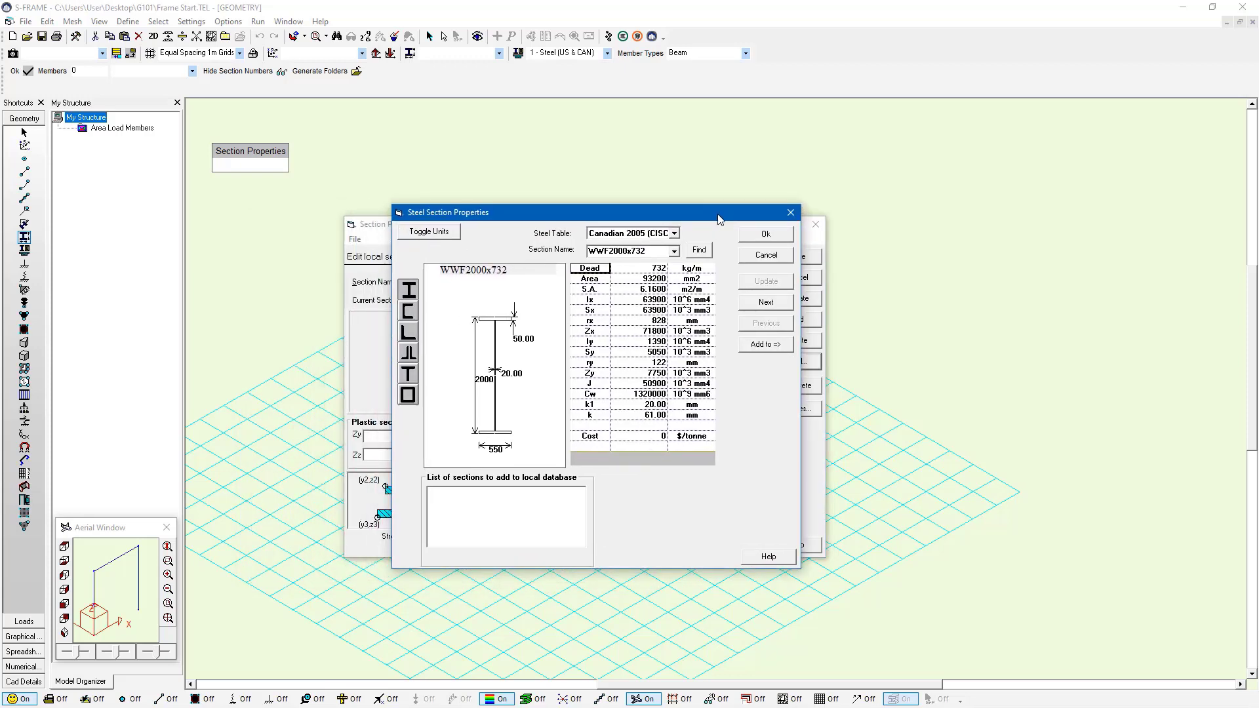
mouse_move(518, 222)
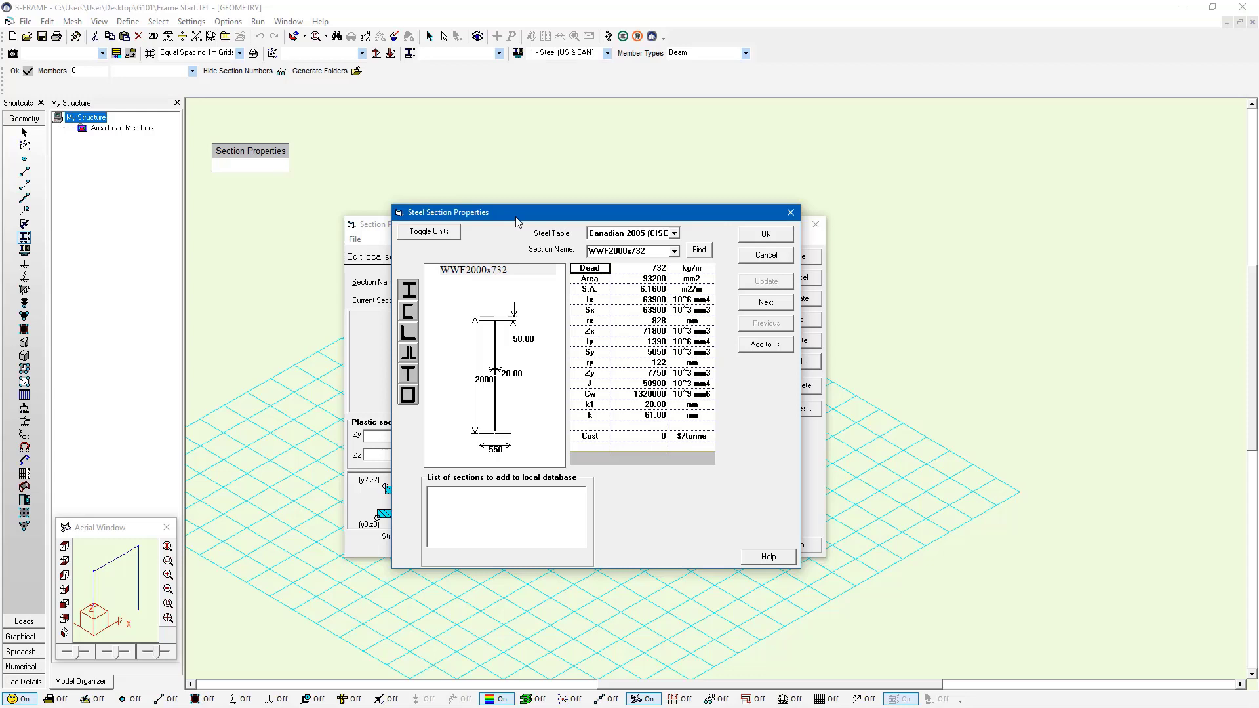
mouse_move(411, 291)
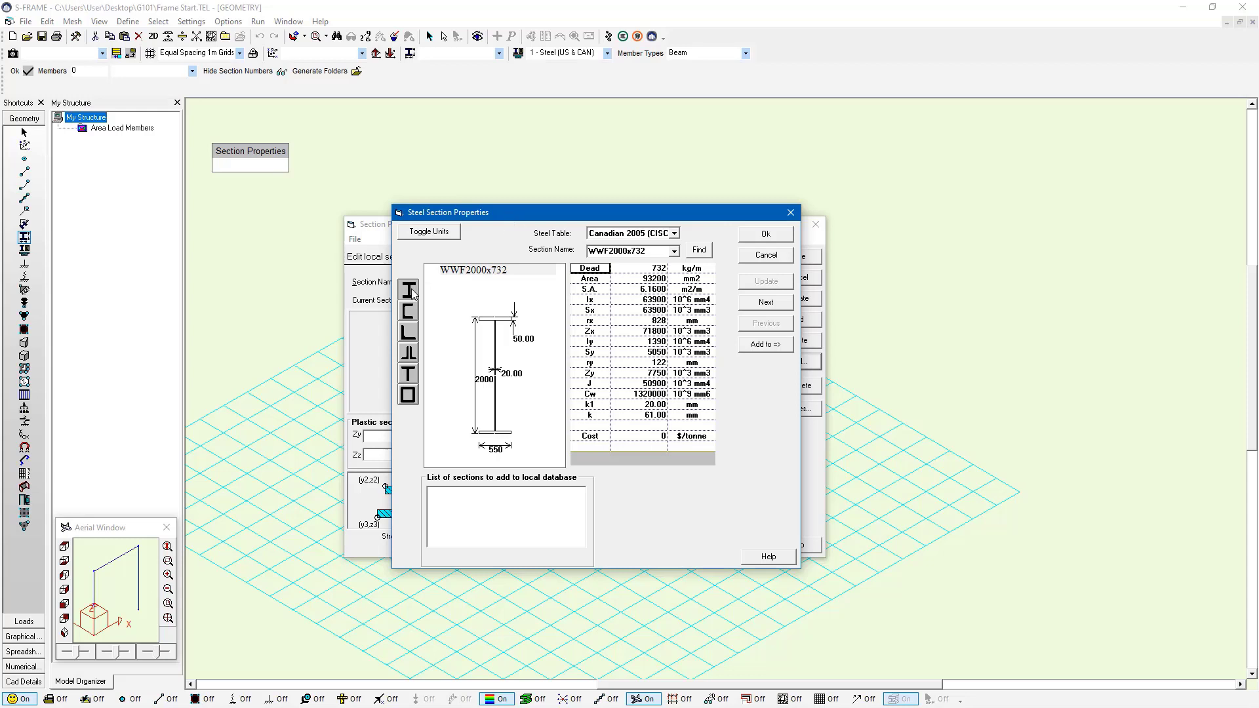
mouse_move(416, 311)
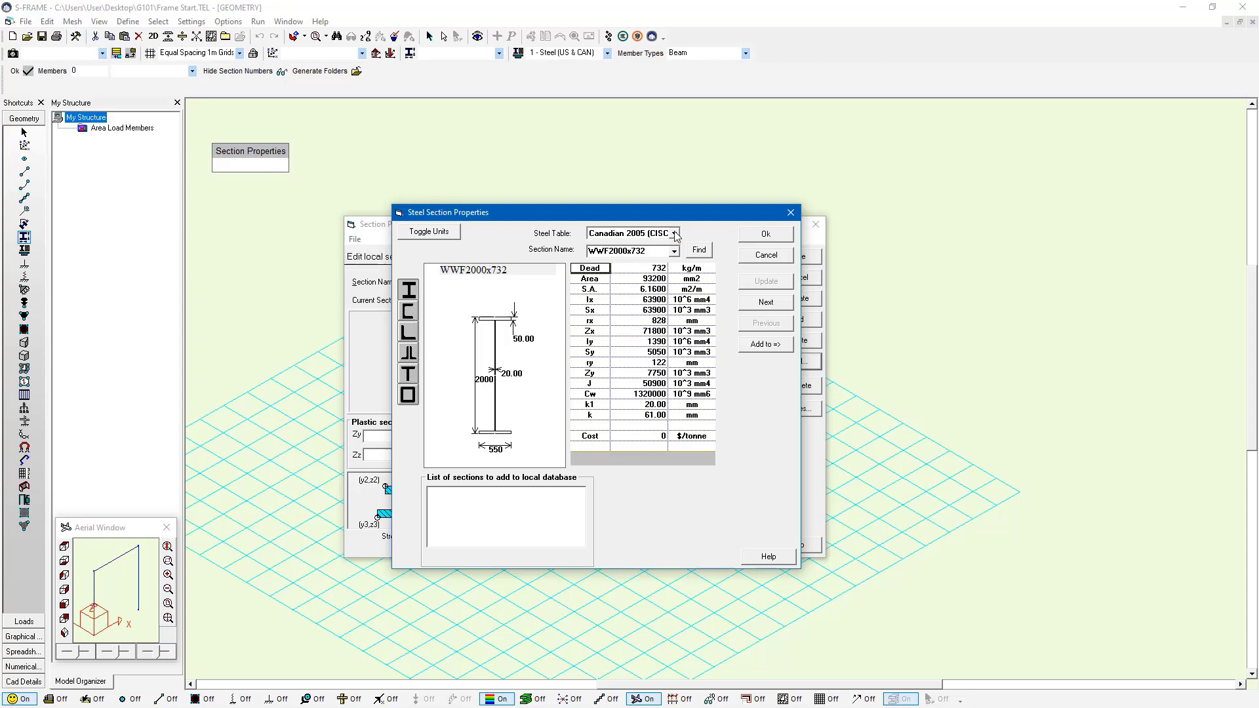
click(674, 233)
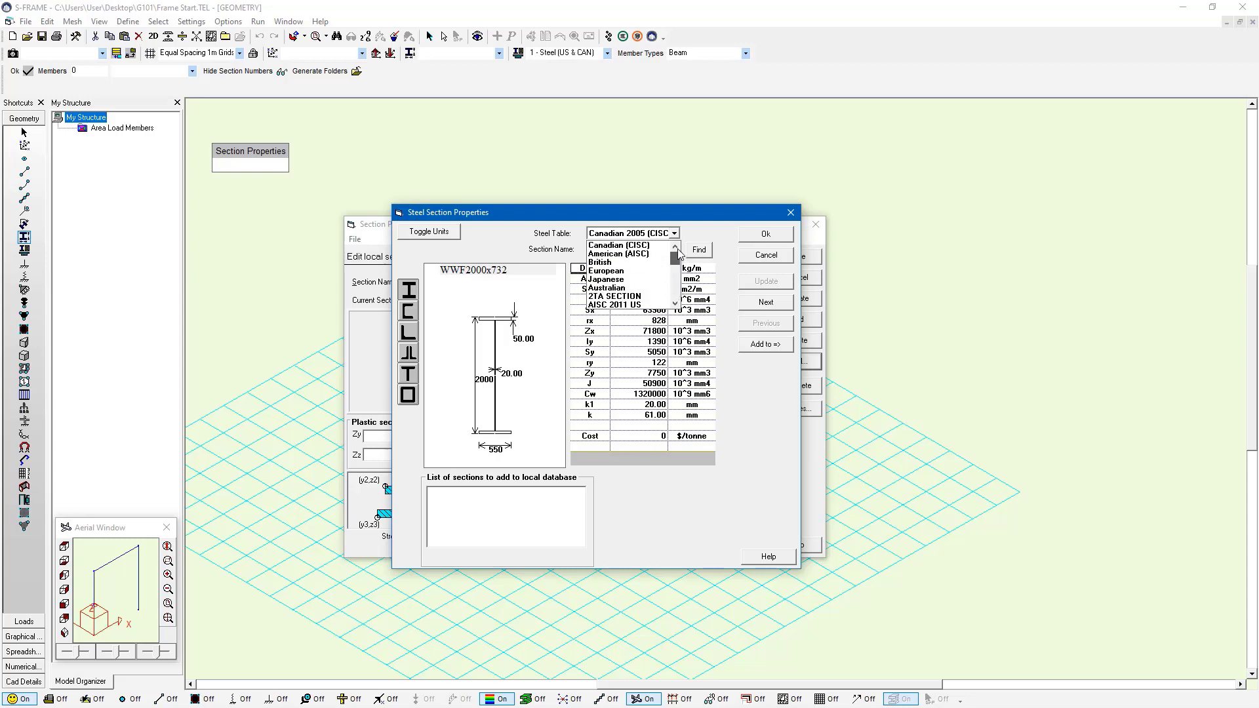
click(618, 245)
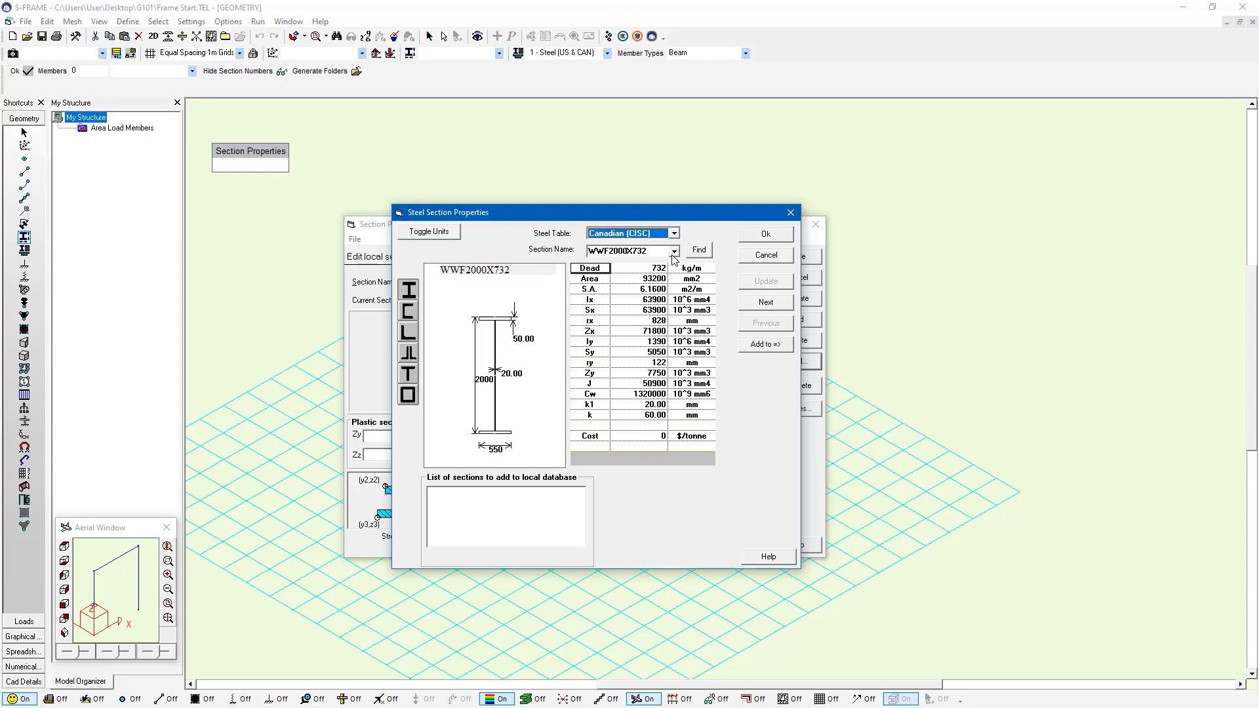
click(673, 250)
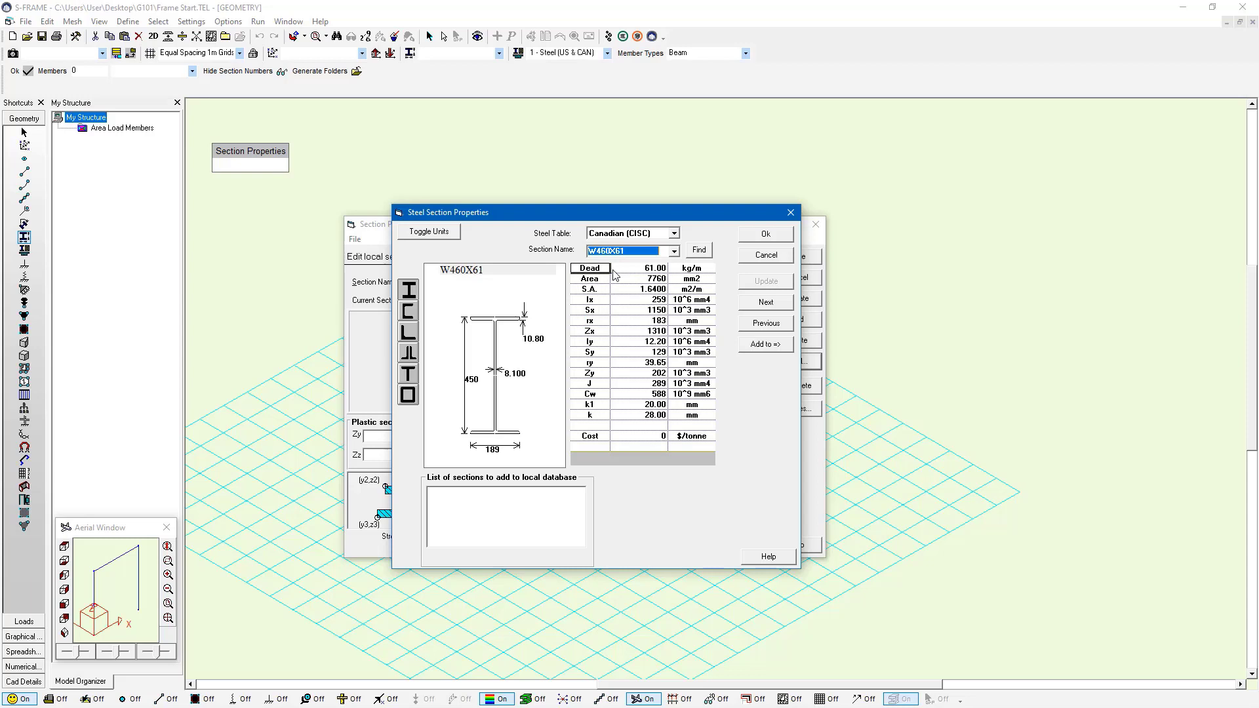
mouse_move(701, 332)
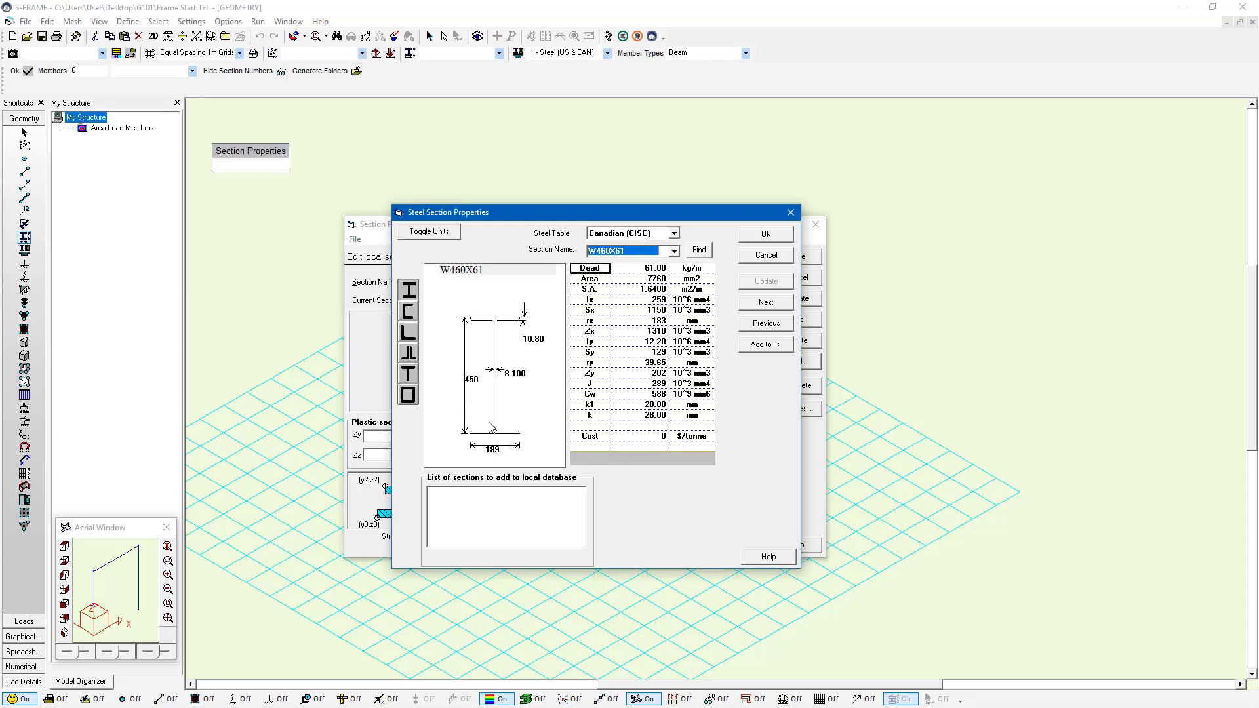
mouse_move(764, 357)
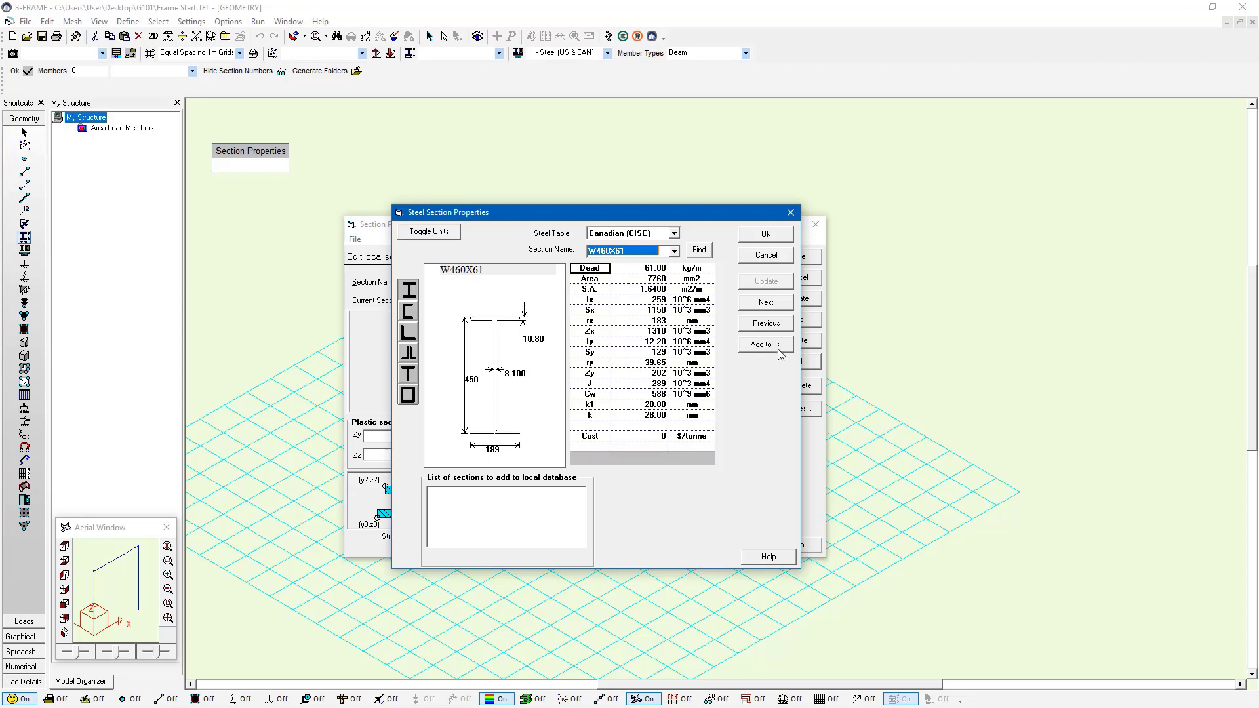
click(764, 344)
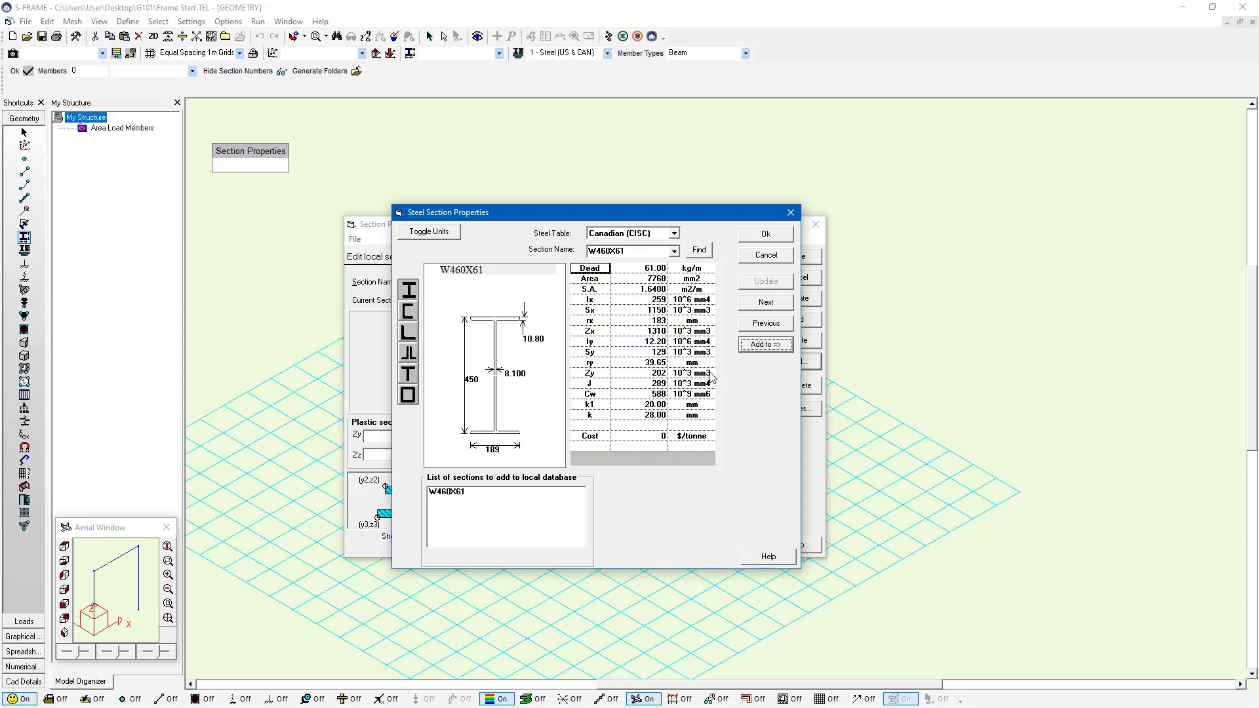
mouse_move(618, 345)
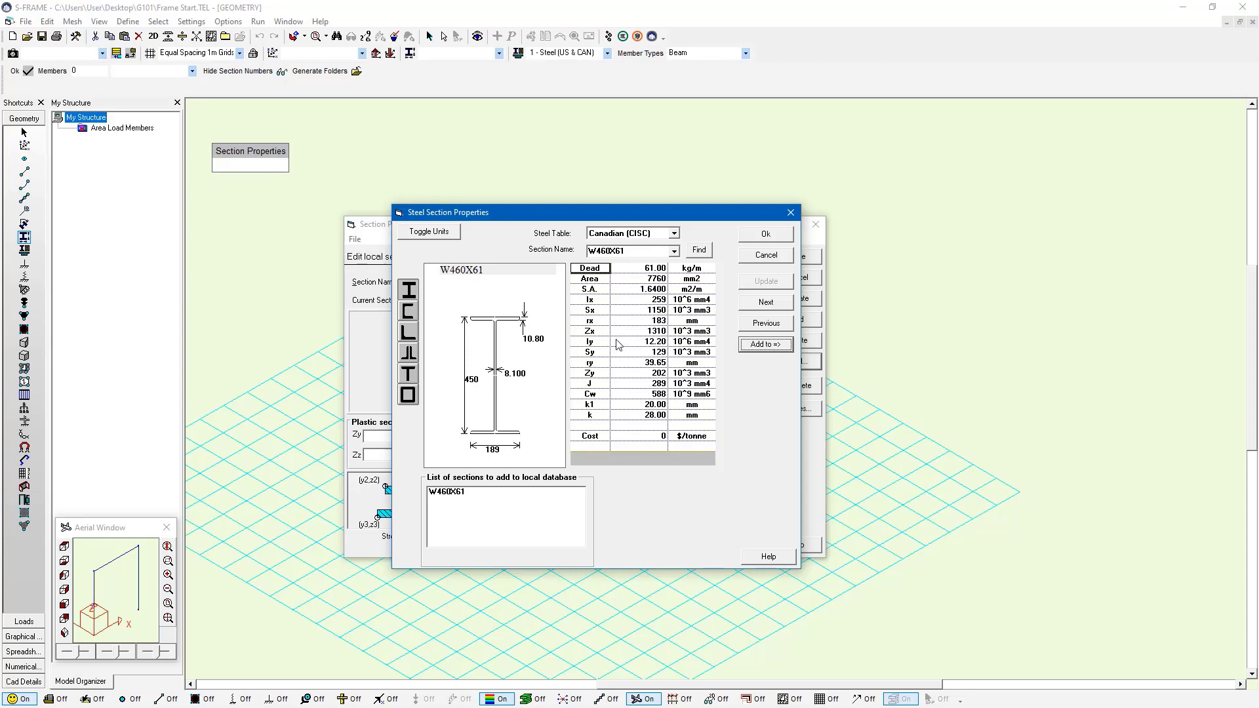
mouse_move(607, 314)
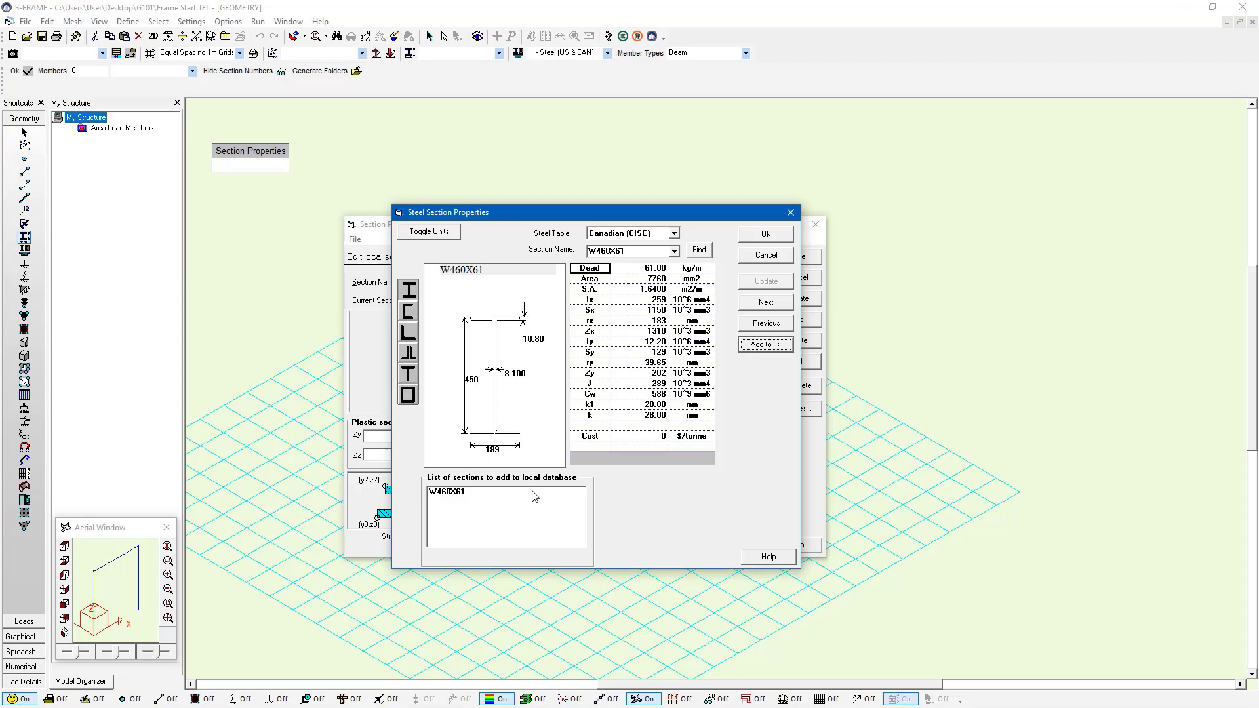
mouse_move(516, 488)
text(C380X74)
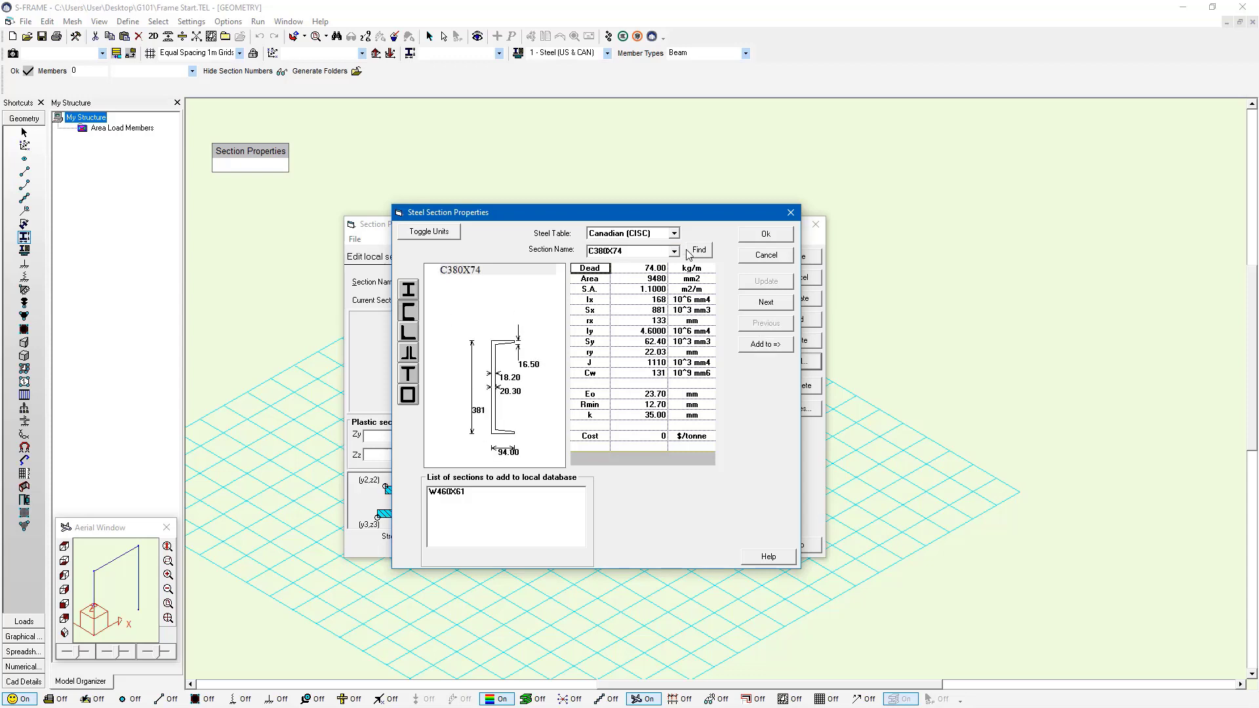
Step: Queue the C100X11 channel section alongside W460X61
click(674, 250)
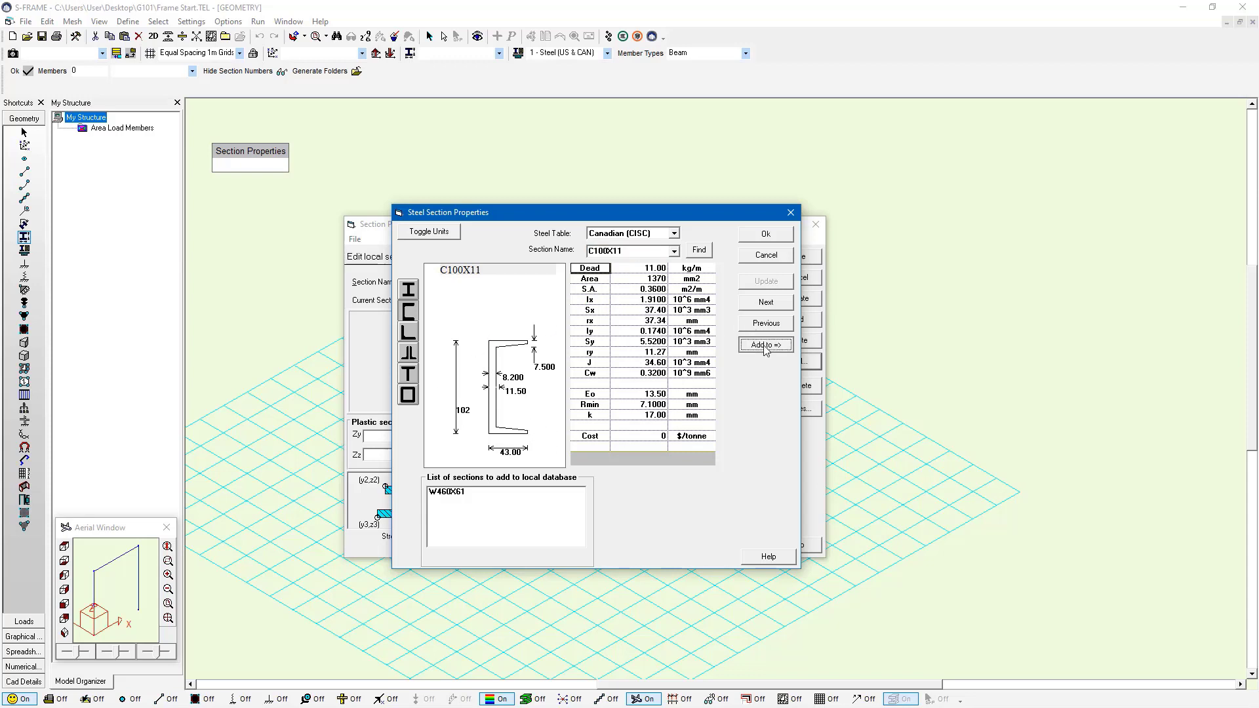
click(764, 345)
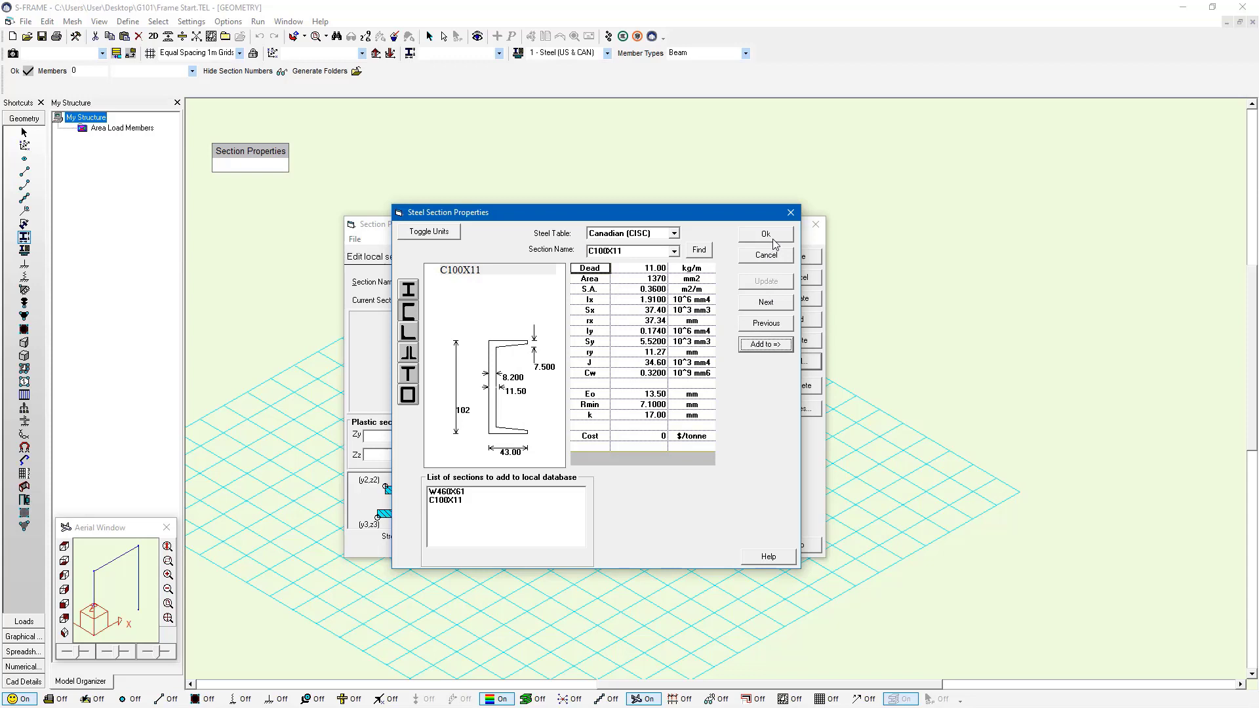
Step: Load W460X61 (section 1, coloured red) and C100X11 (section 2), and make C100X11 the active section
click(764, 234)
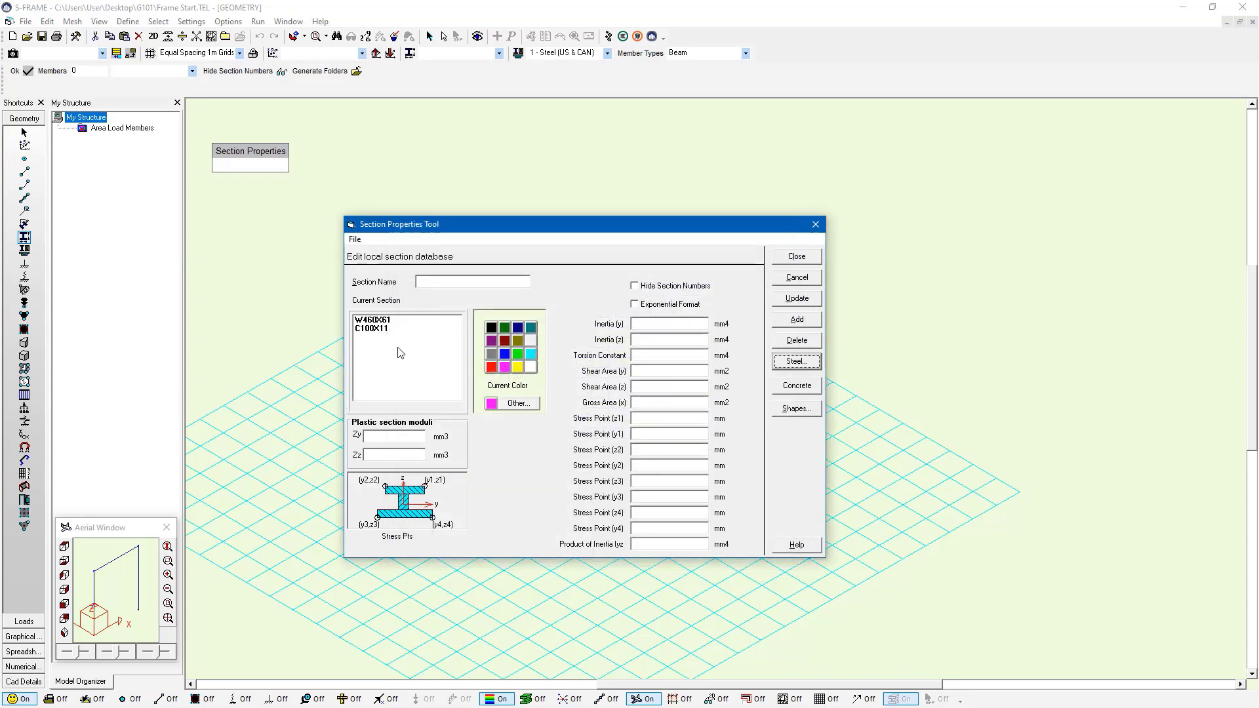
click(374, 320)
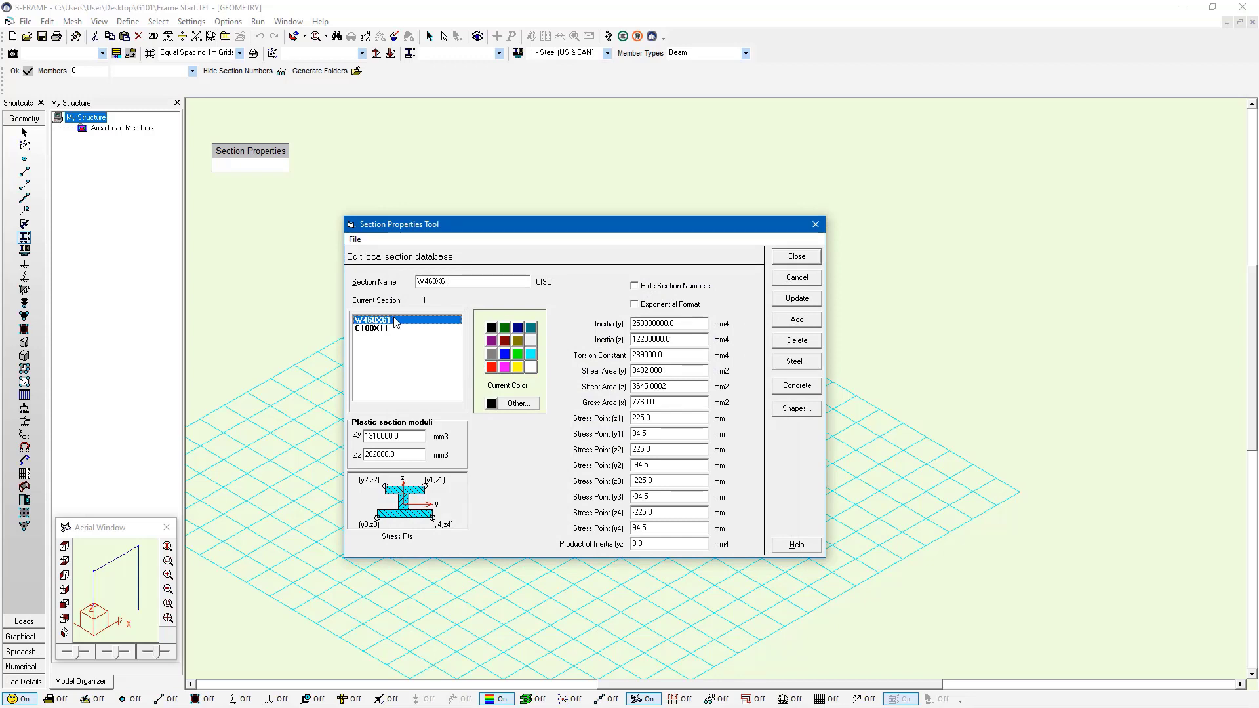
click(378, 328)
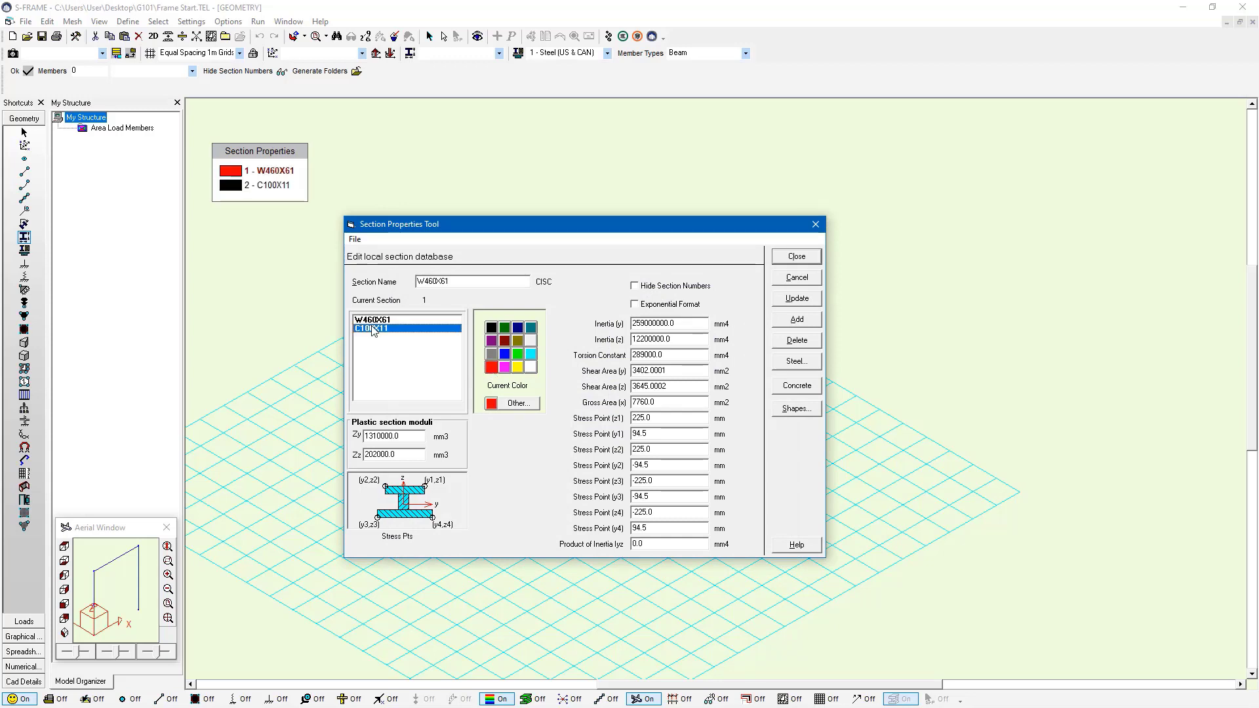
click(386, 328)
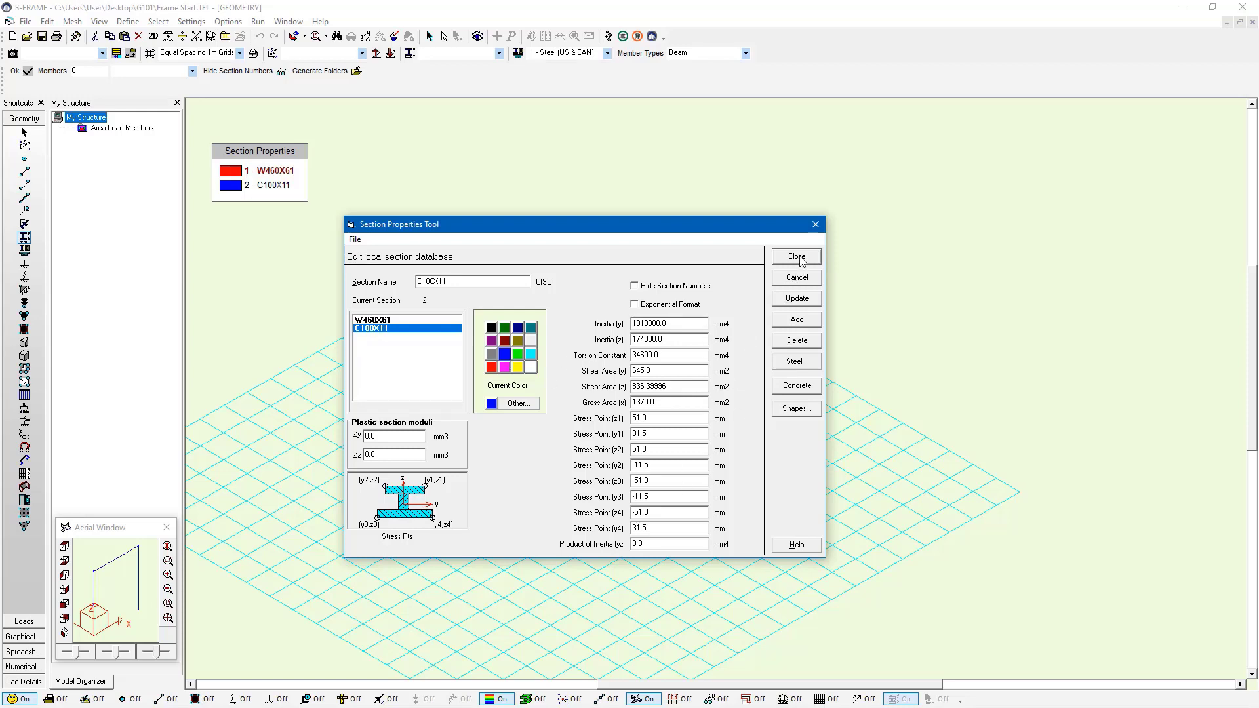
click(796, 256)
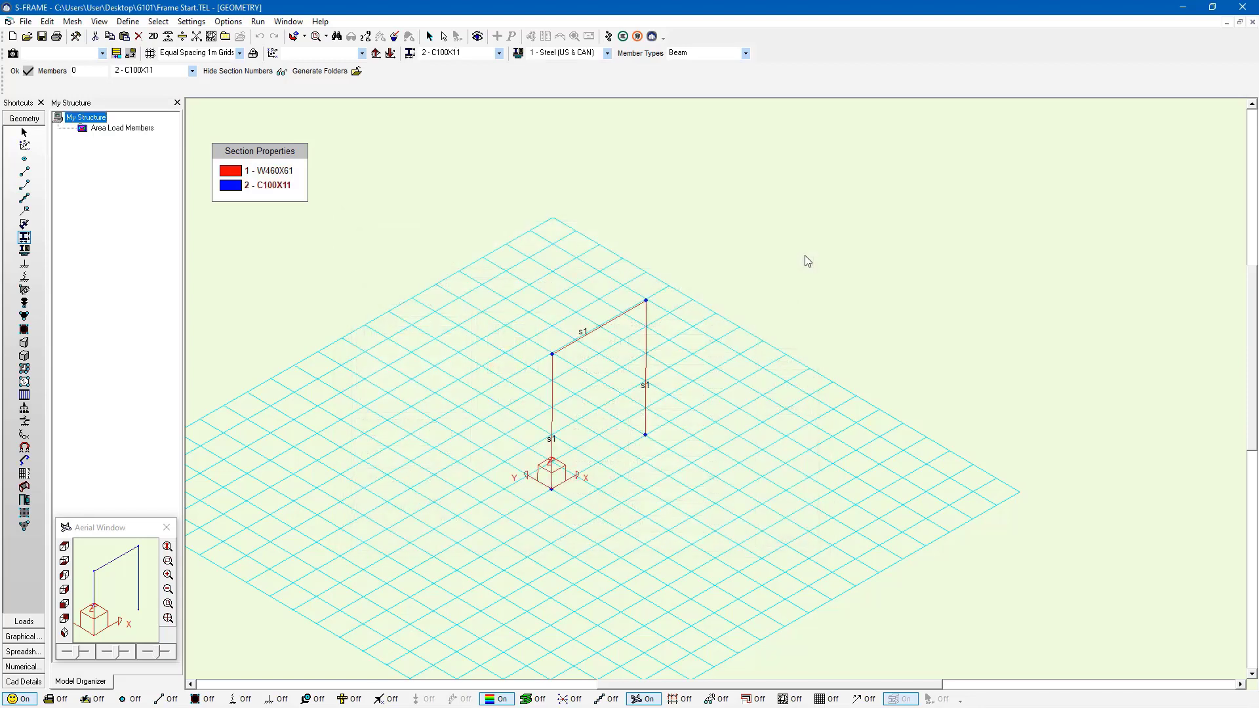
mouse_move(560, 442)
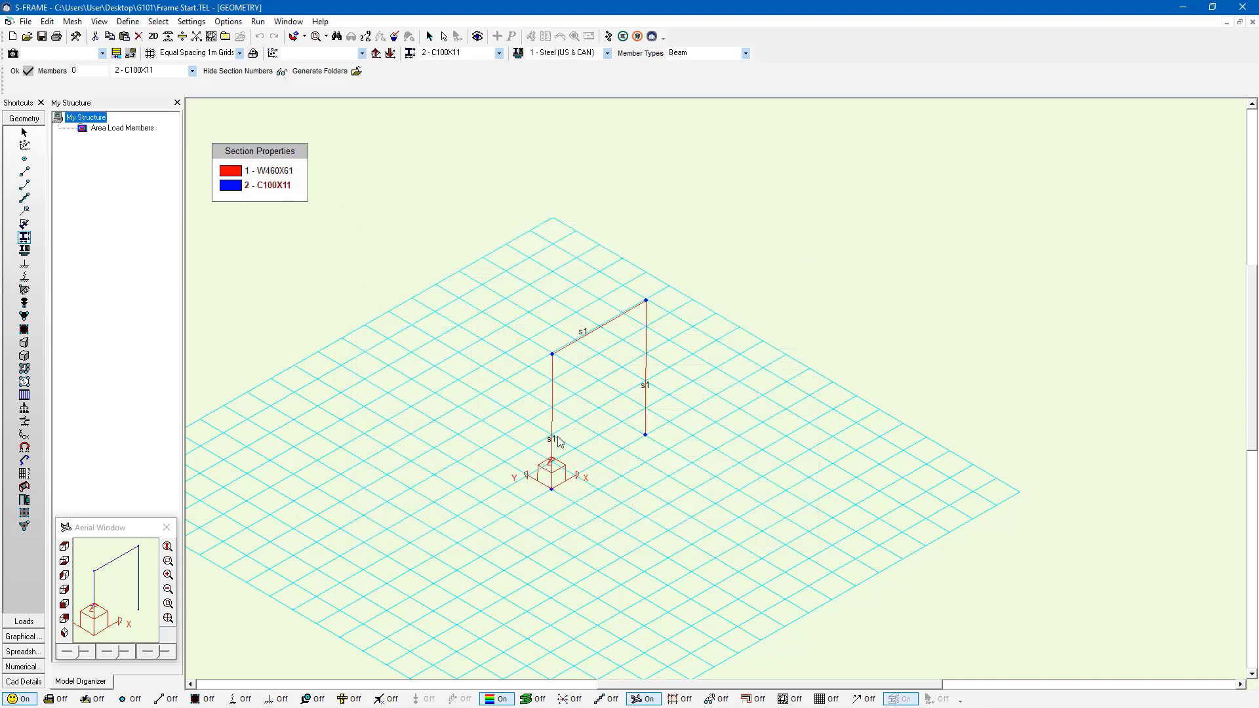
mouse_move(650, 390)
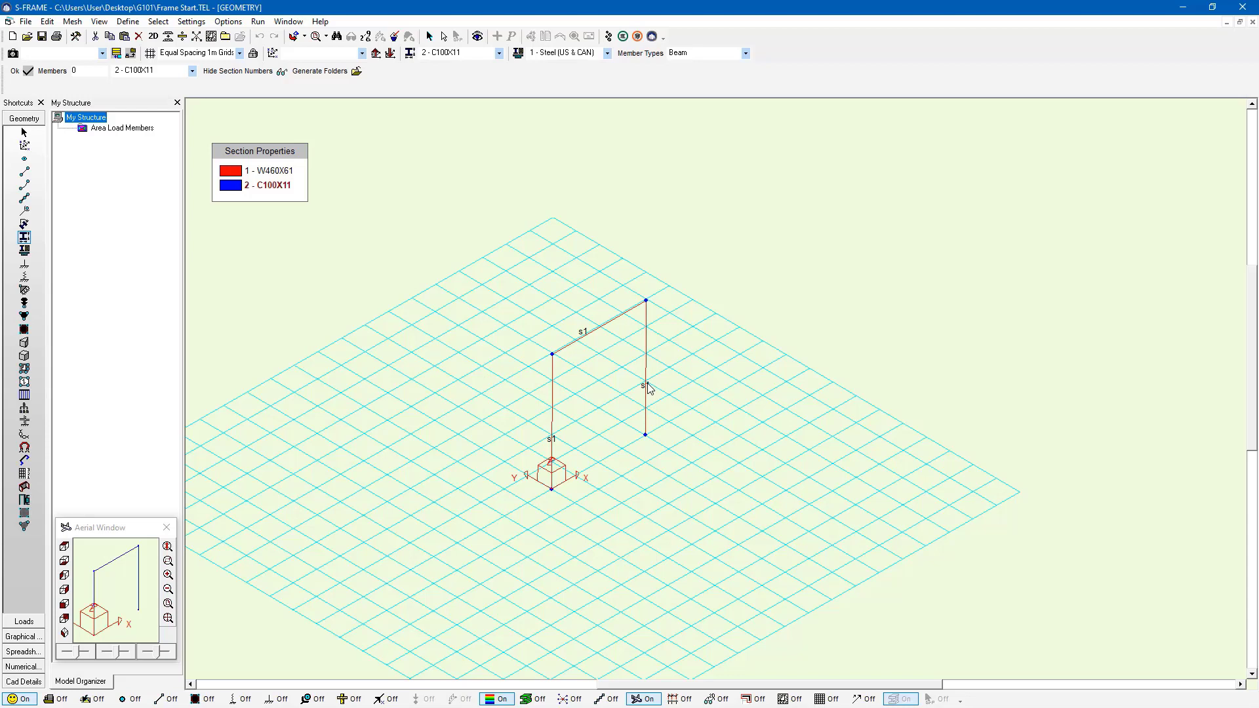
mouse_move(426, 263)
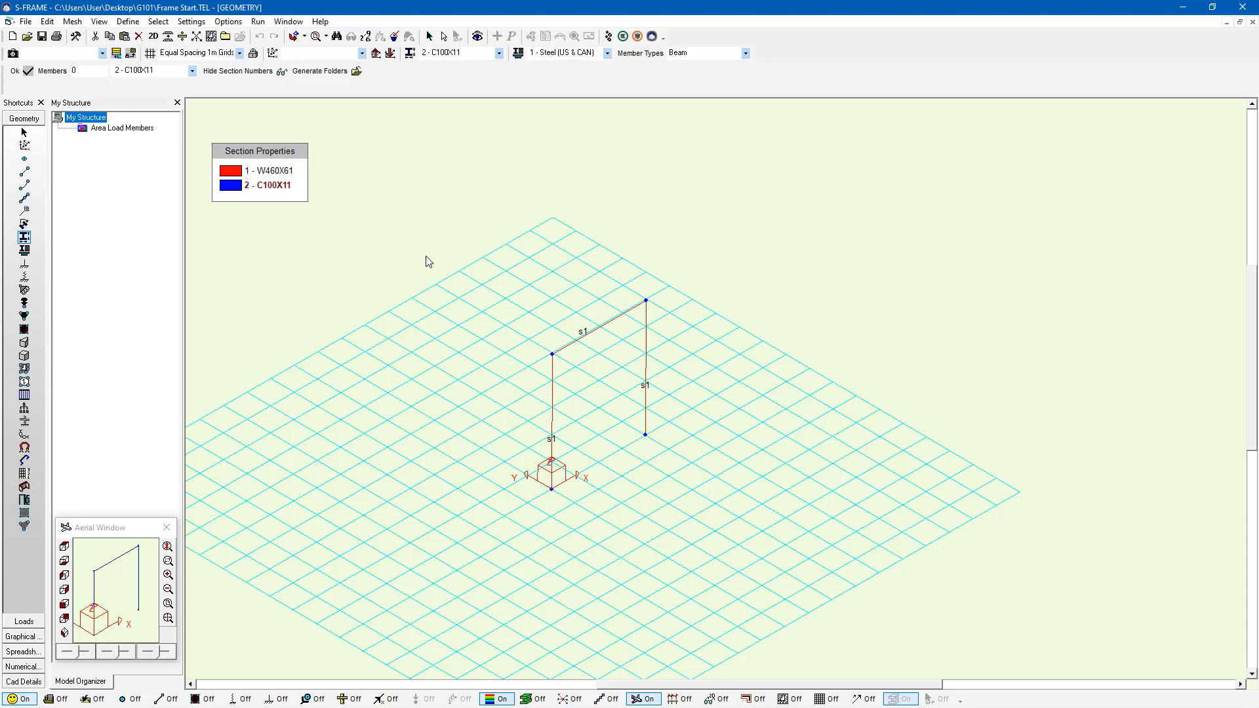
mouse_move(251, 174)
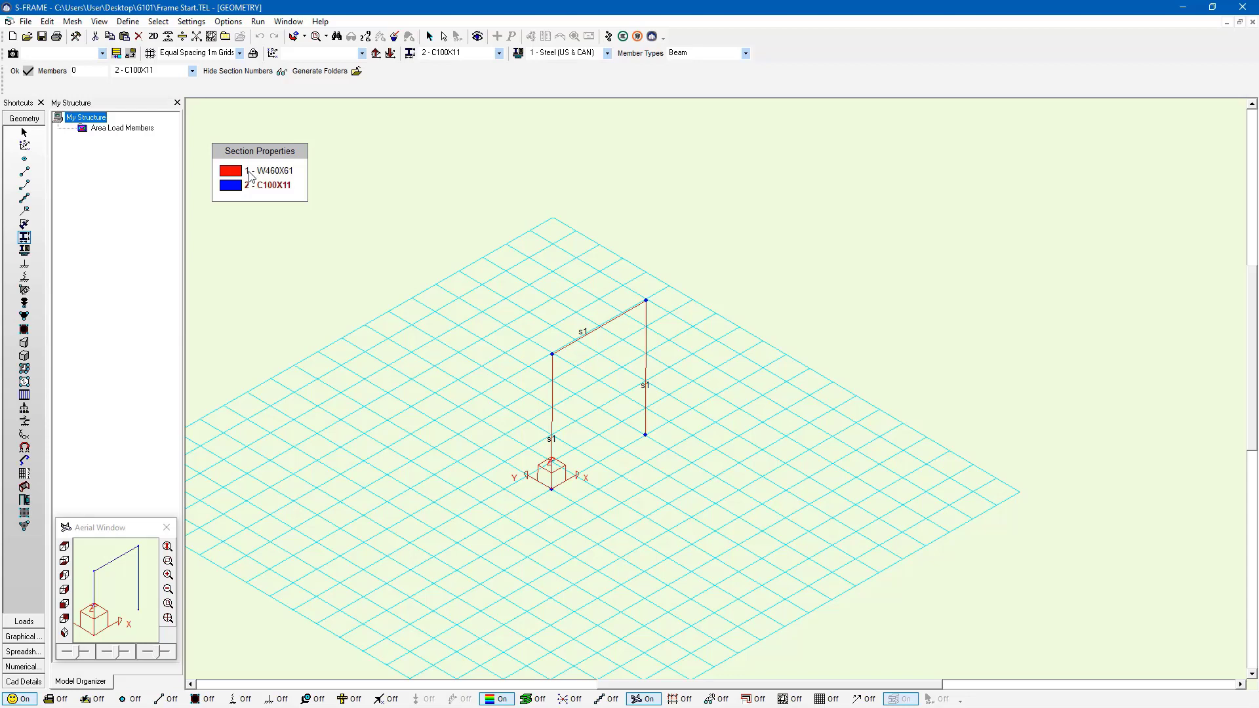
mouse_move(291, 198)
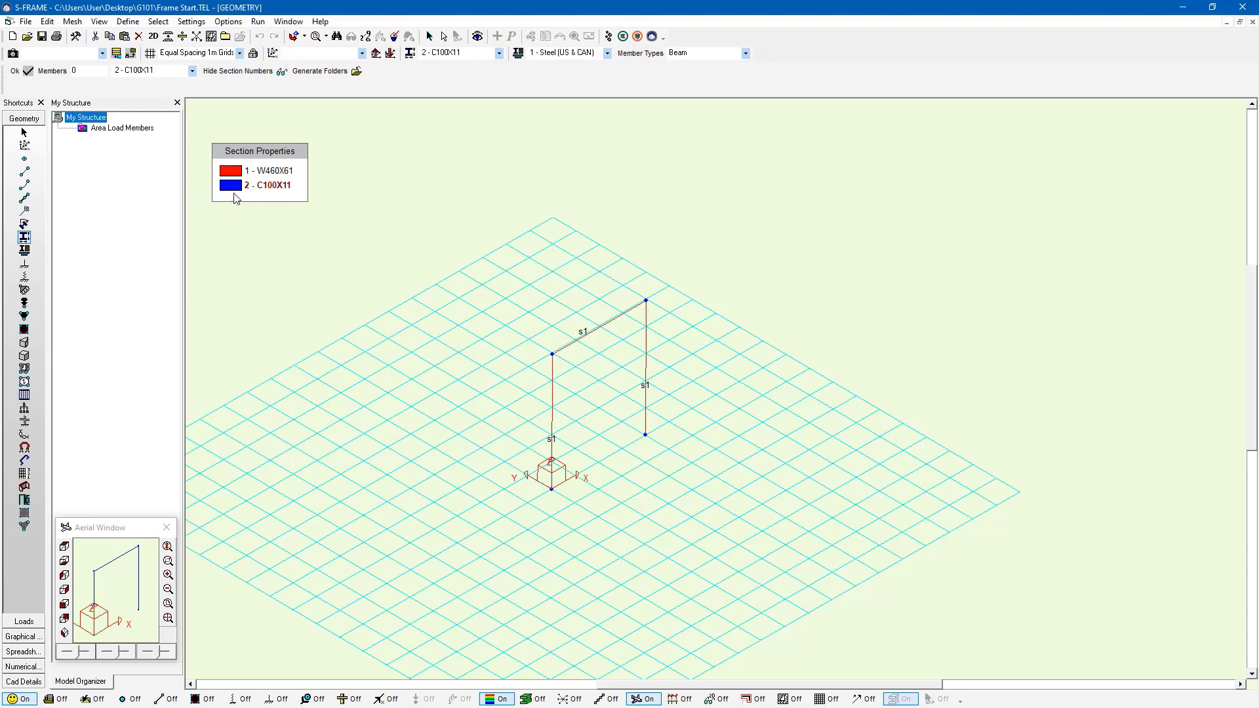
mouse_move(247, 177)
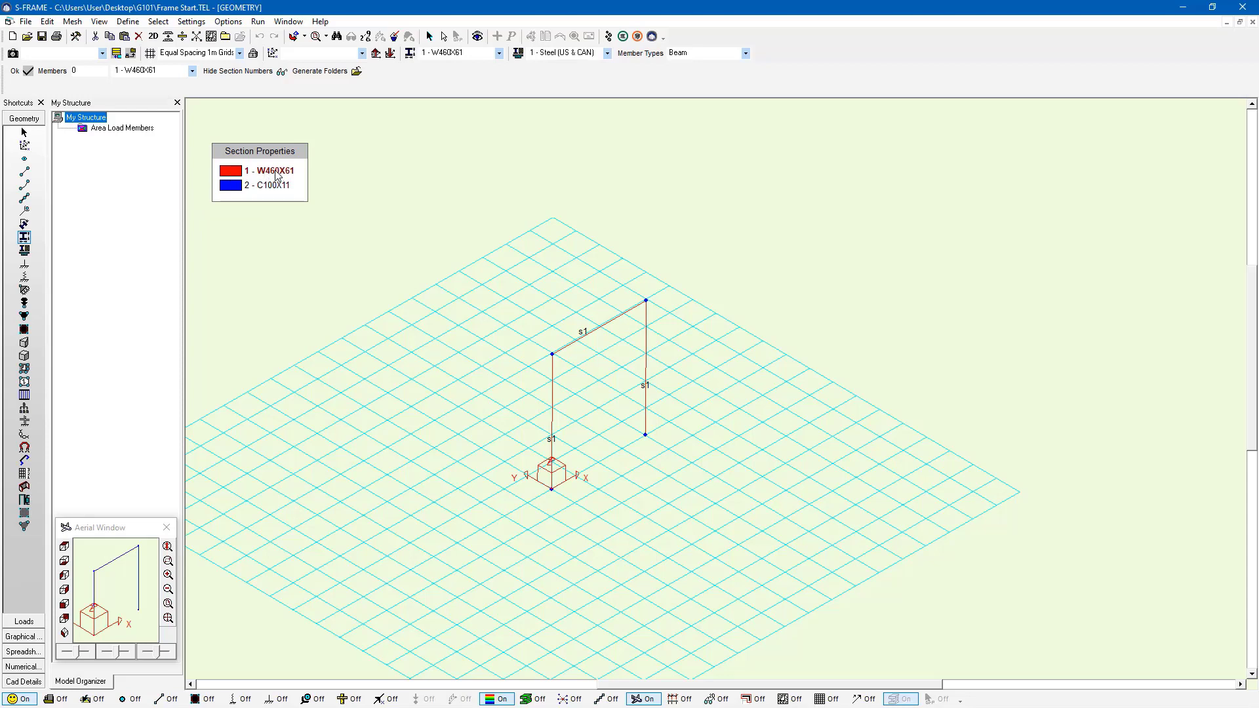
mouse_move(273, 174)
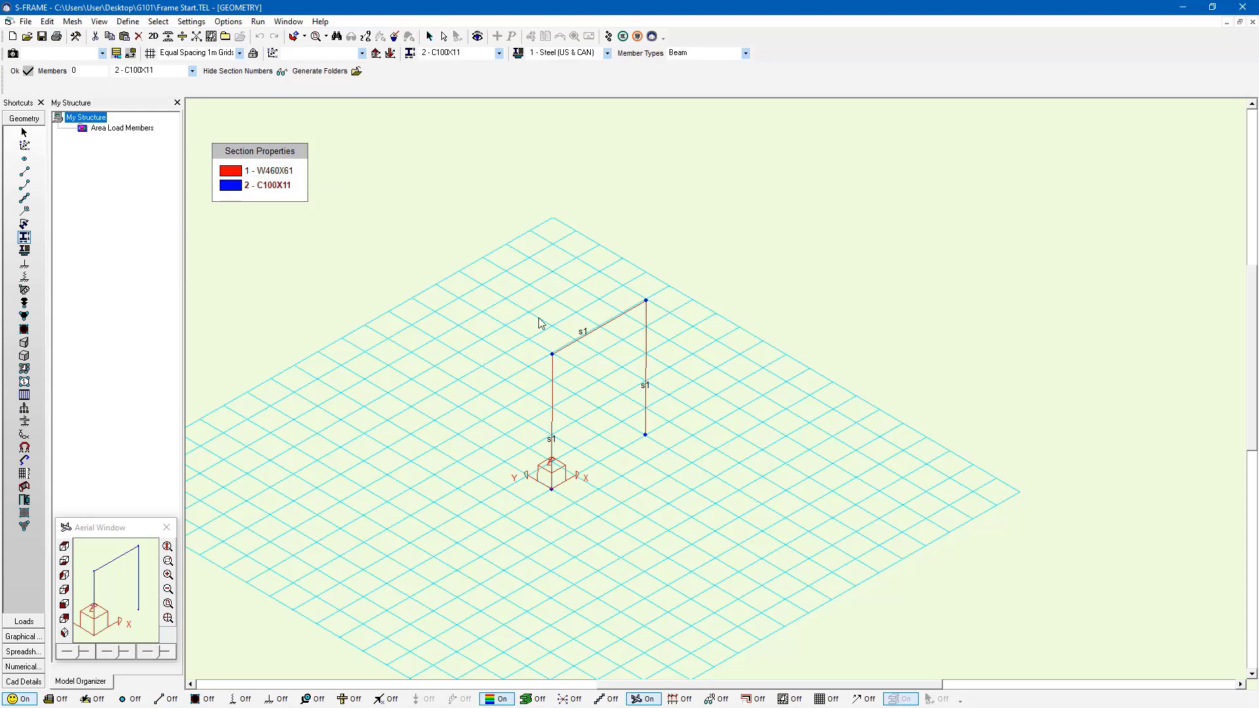
mouse_move(584, 342)
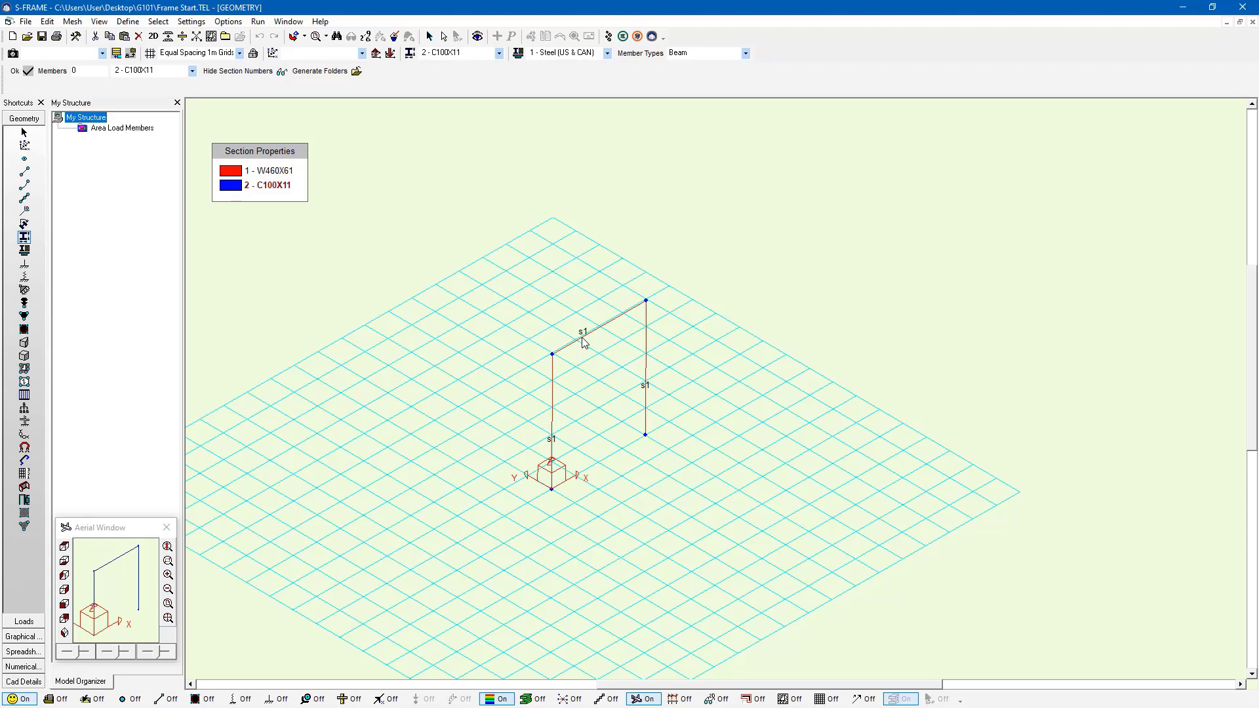
Step: Assign the C100X11 channel (s2) to the top beam
click(598, 321)
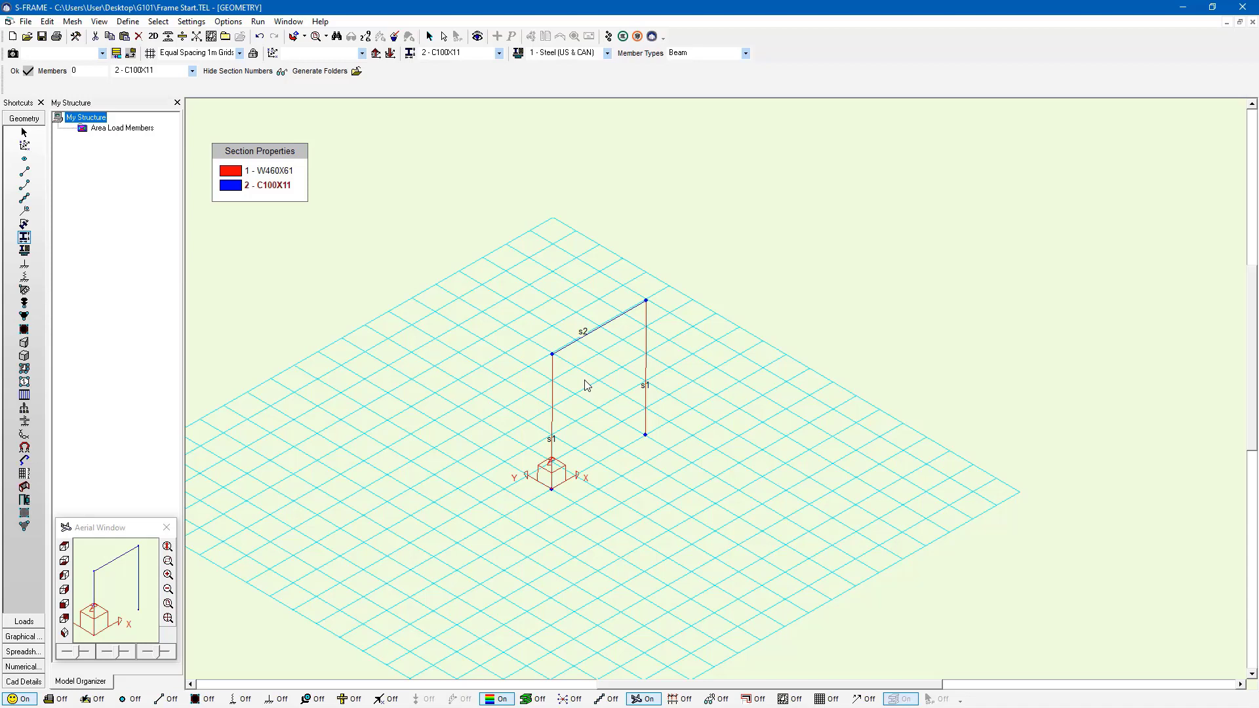
click(546, 699)
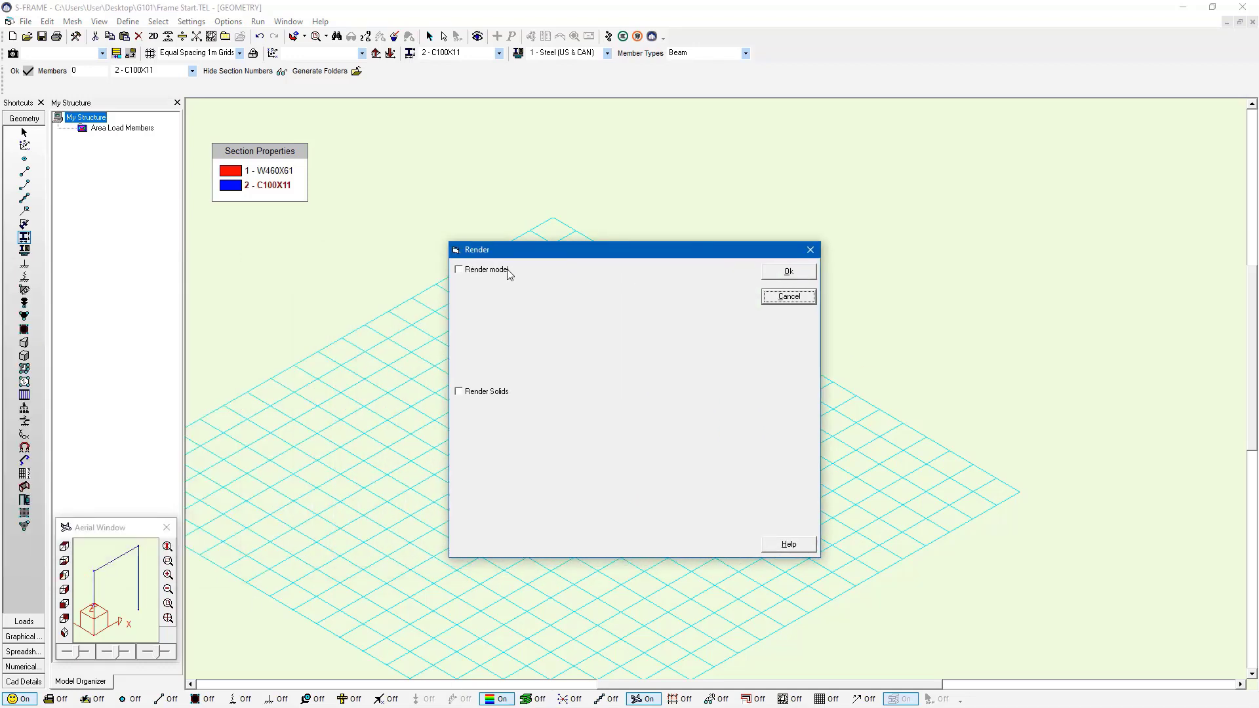
Step: Render the model shaded with higher transparency and 0.75 shrink factor, showing red columns and a blue beam
click(459, 268)
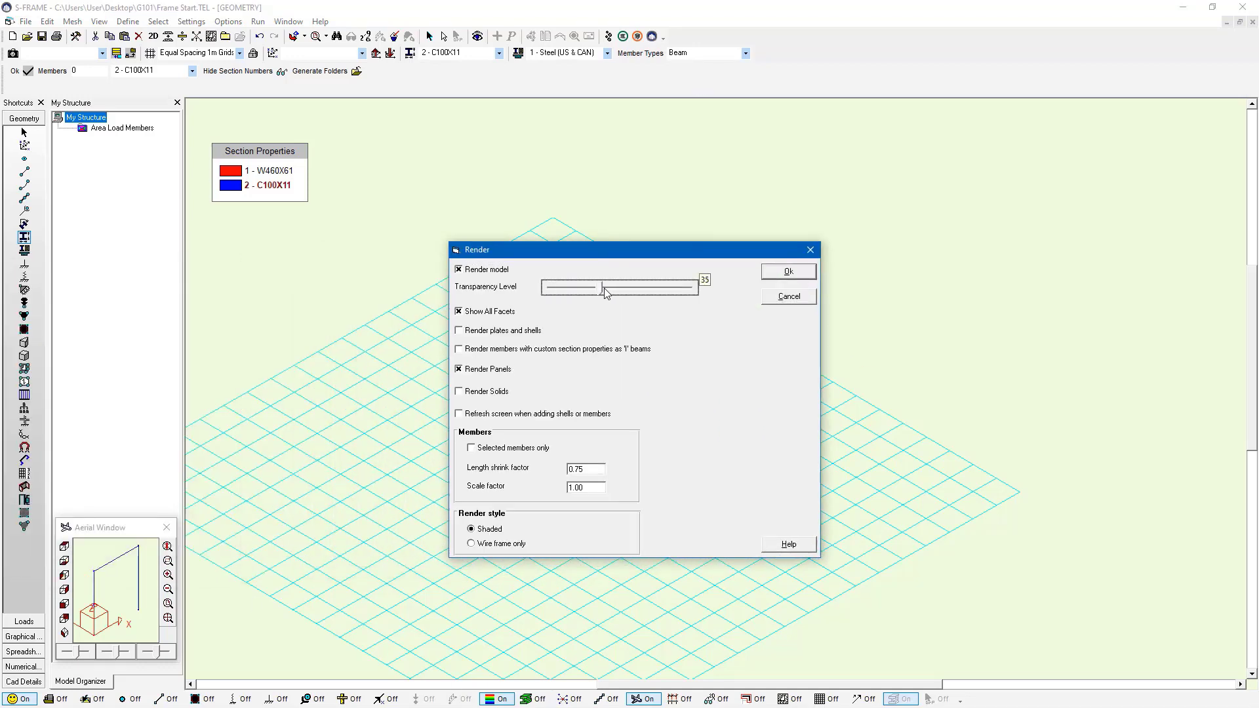
drag(605, 292, 642, 288)
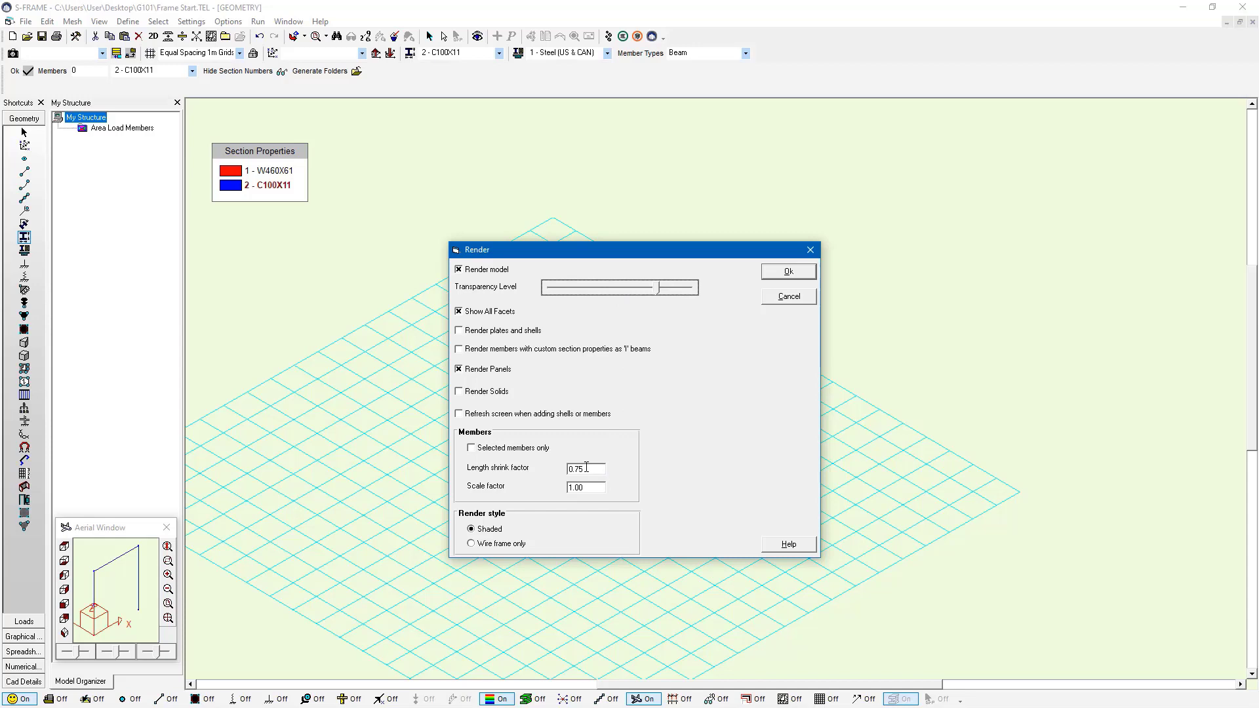
mouse_move(603, 466)
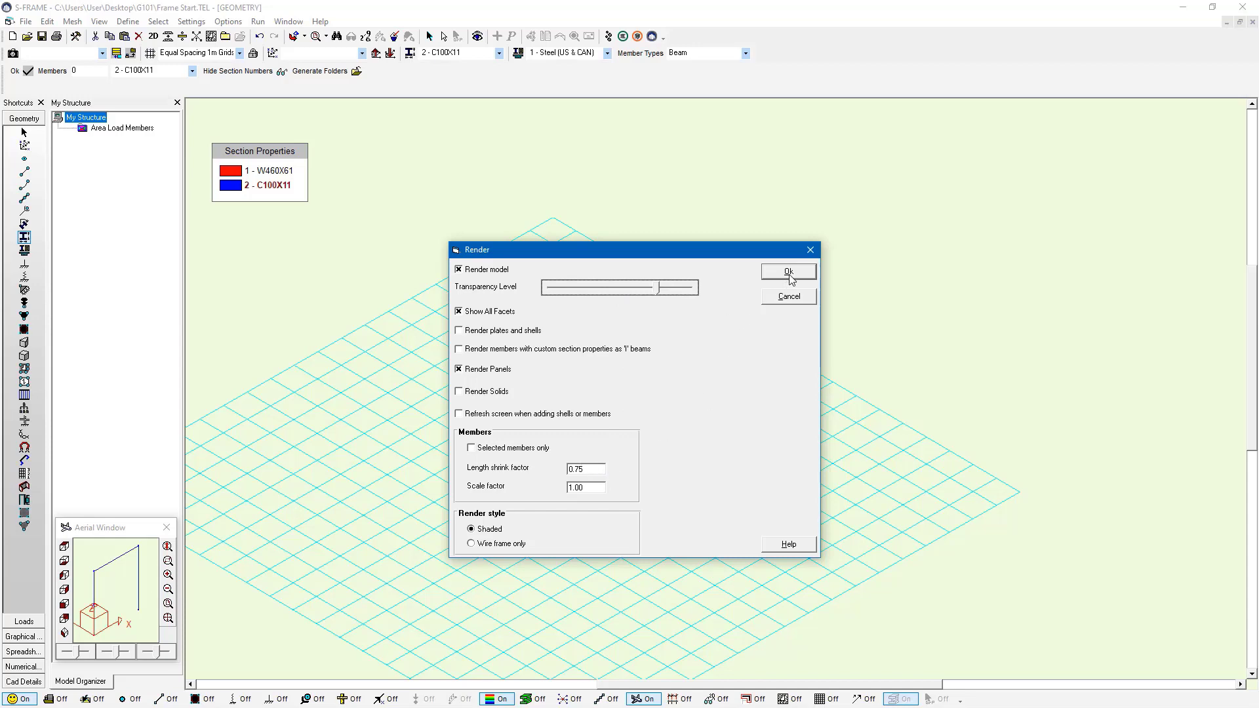
click(788, 270)
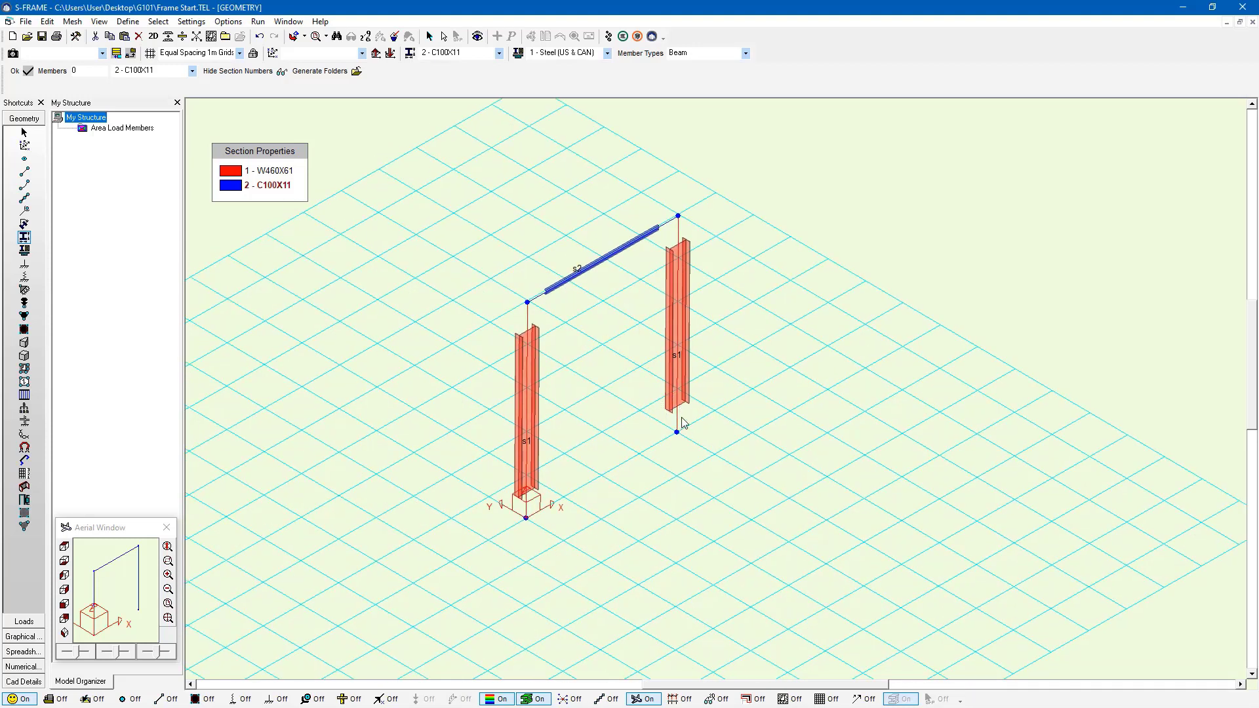
mouse_move(671, 281)
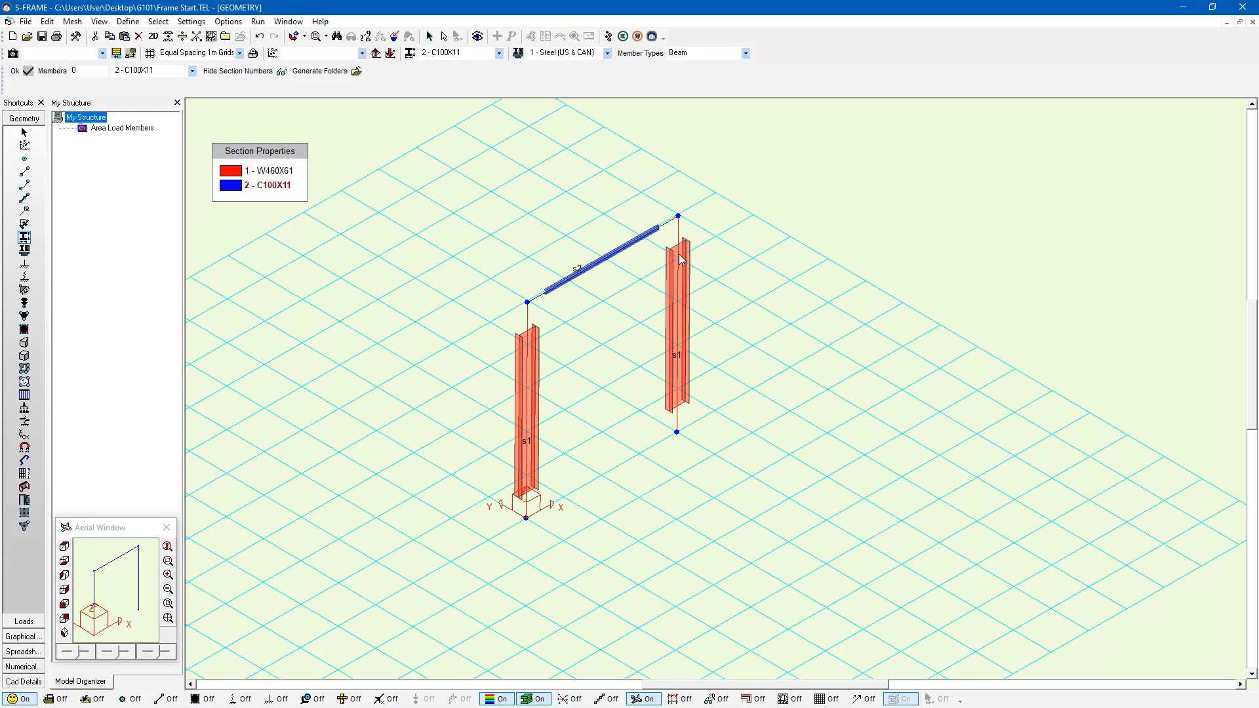
mouse_move(677, 307)
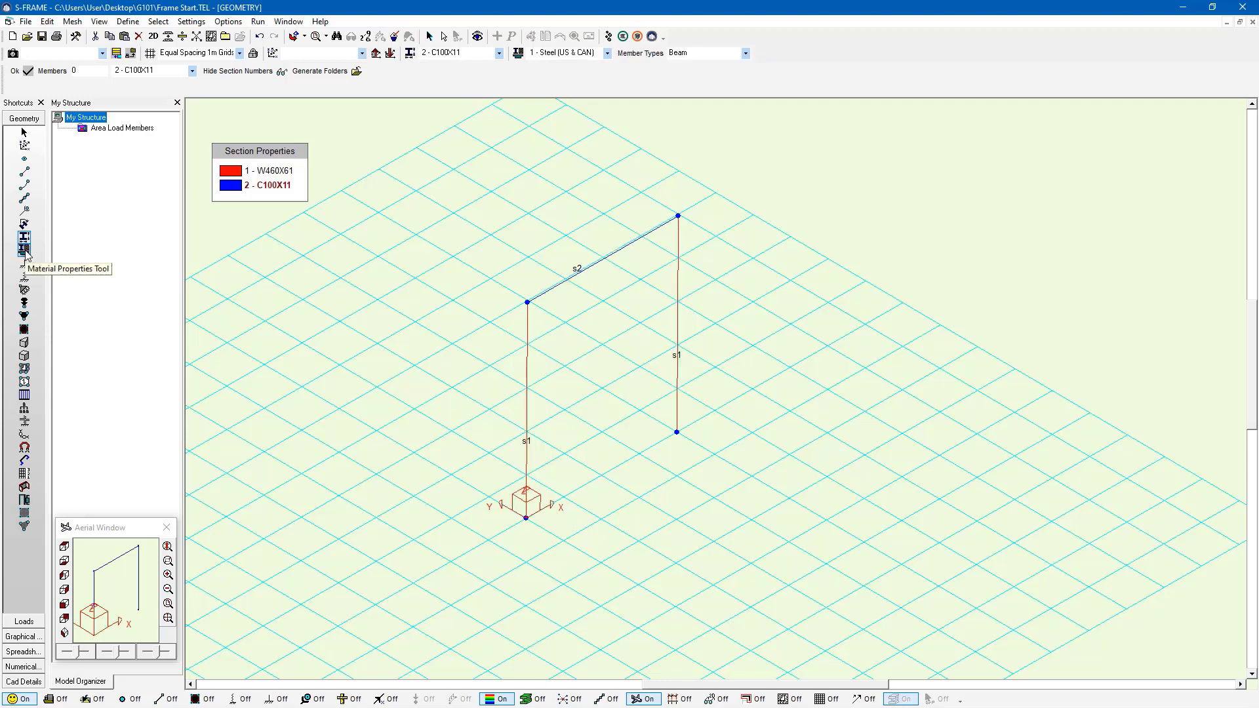
Step: Label all three members m1 with Steel (US & CAN) as material 1
click(24, 241)
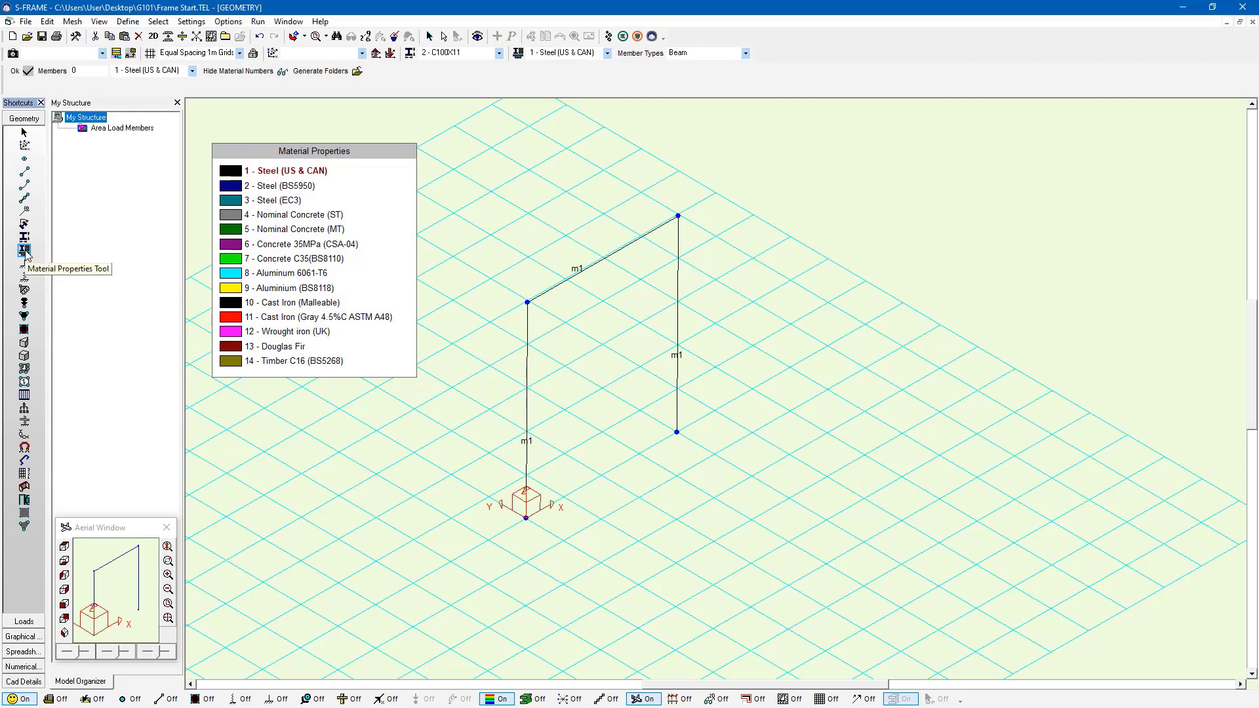
mouse_move(352, 232)
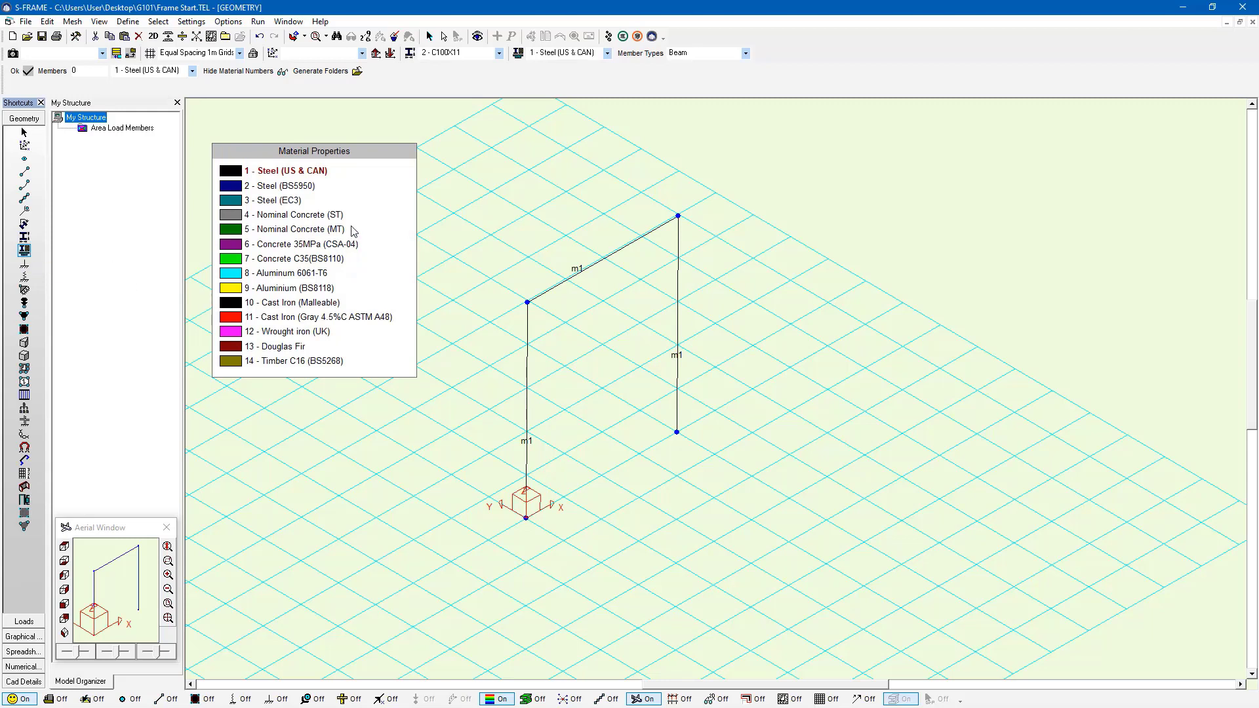
mouse_move(249, 179)
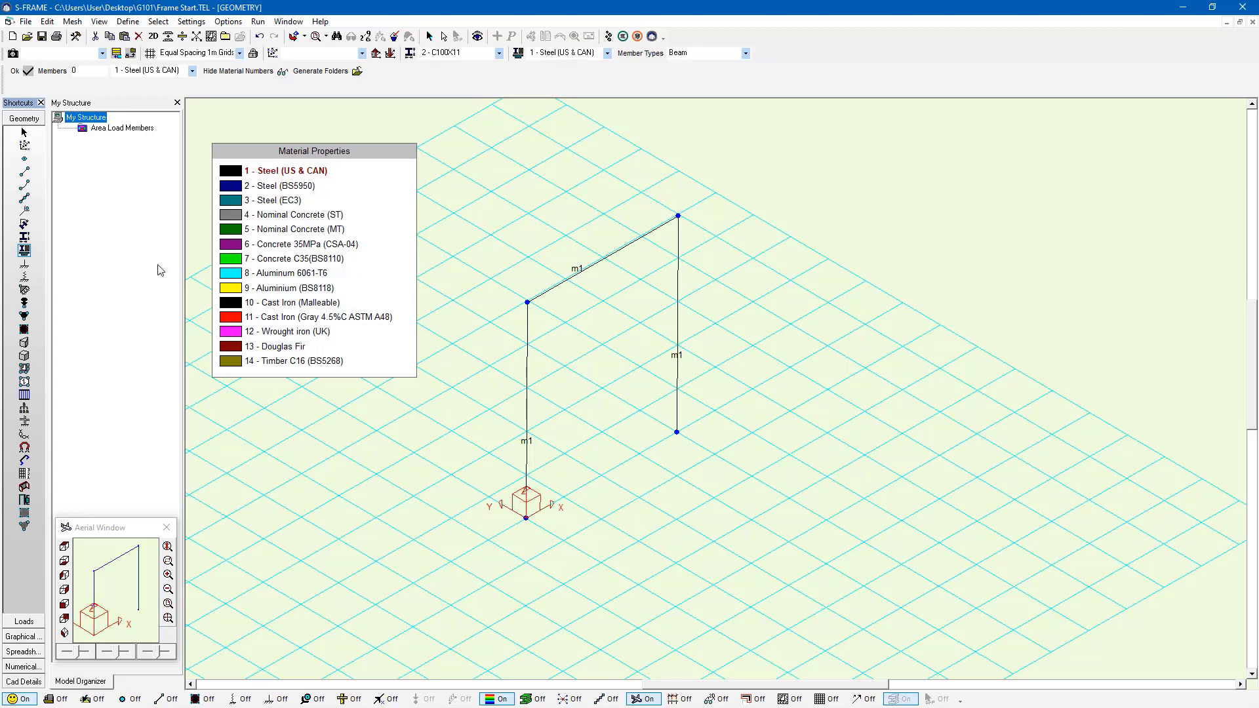
mouse_move(24, 249)
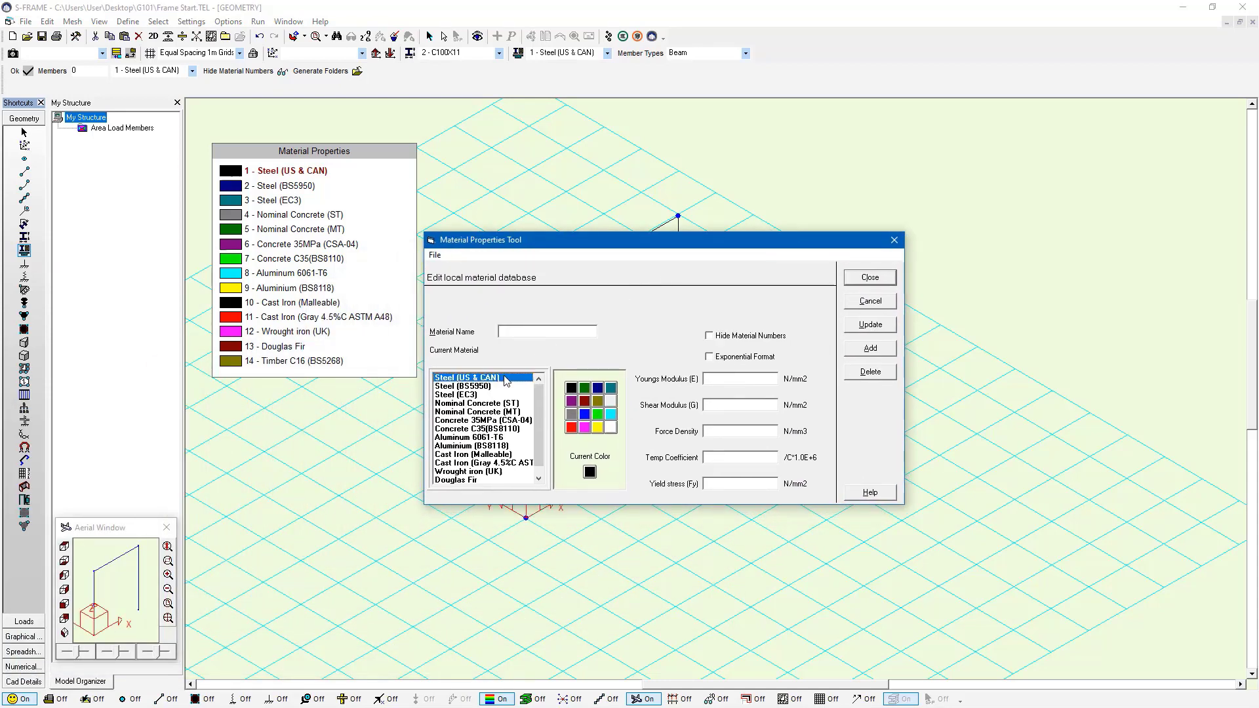
Step: Inspect the Steel (US & CAN) properties (200000 N/mm2 modulus), then close the material editor
click(467, 377)
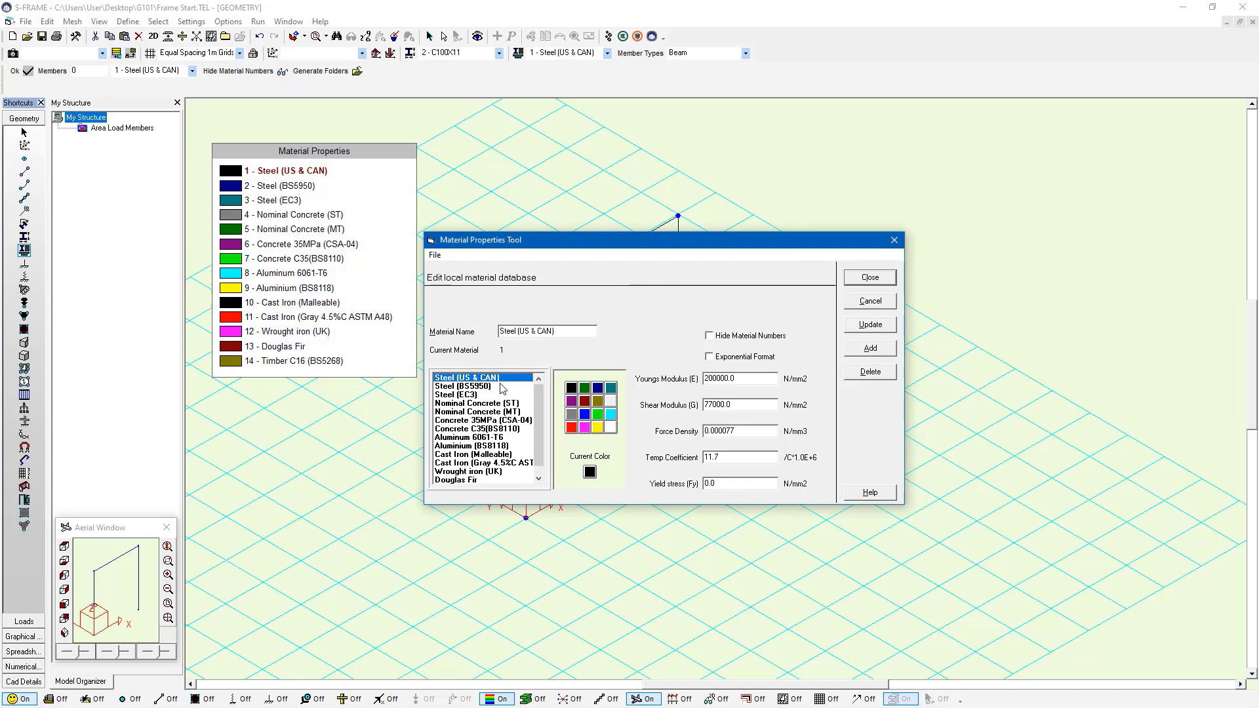
mouse_move(496, 384)
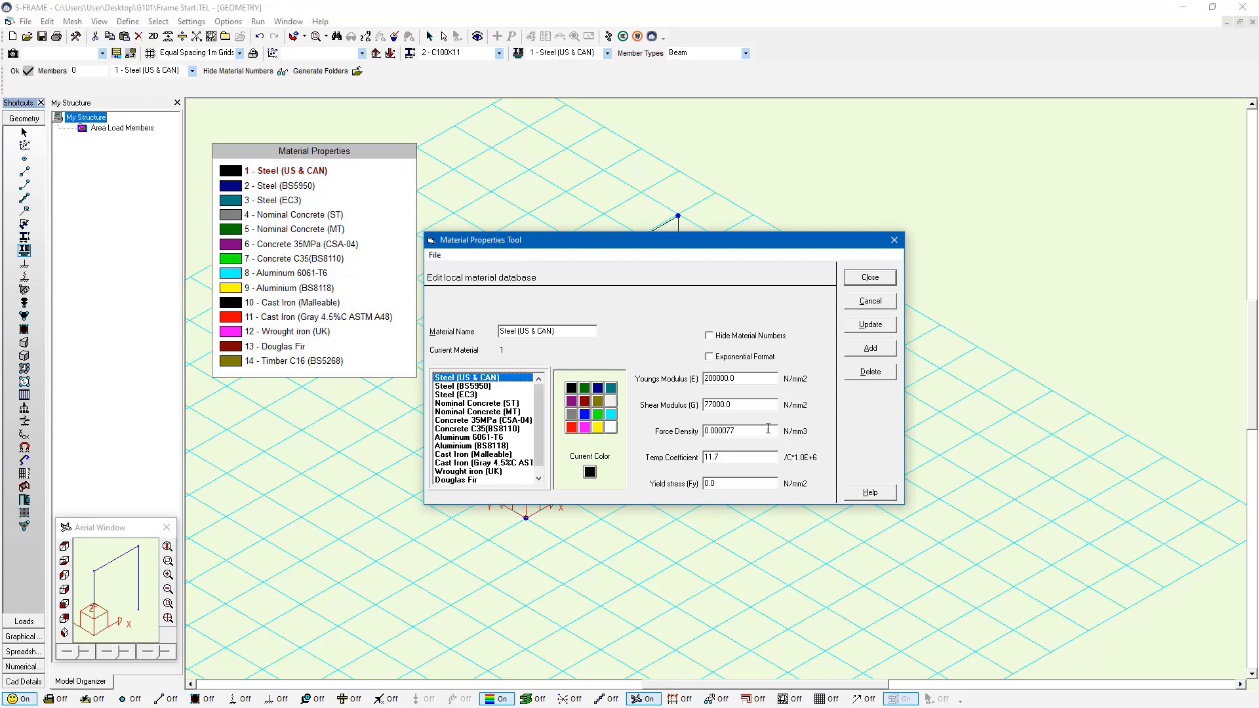
mouse_move(764, 389)
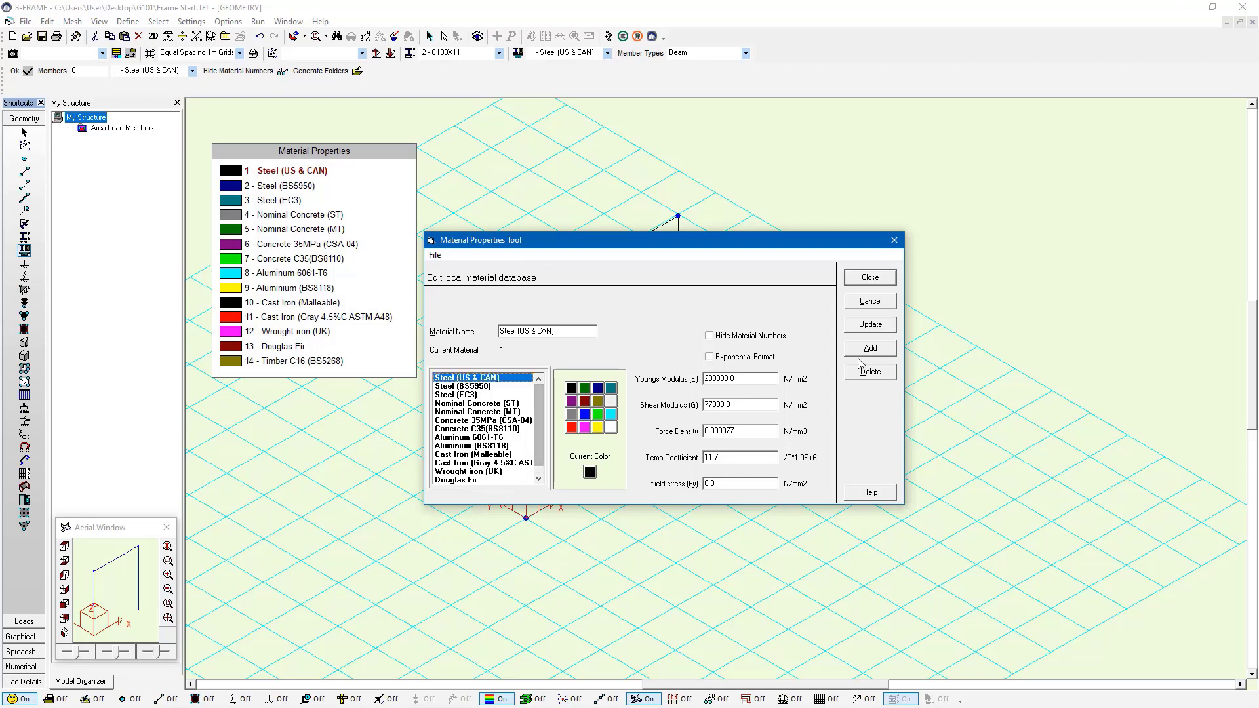
mouse_move(879, 272)
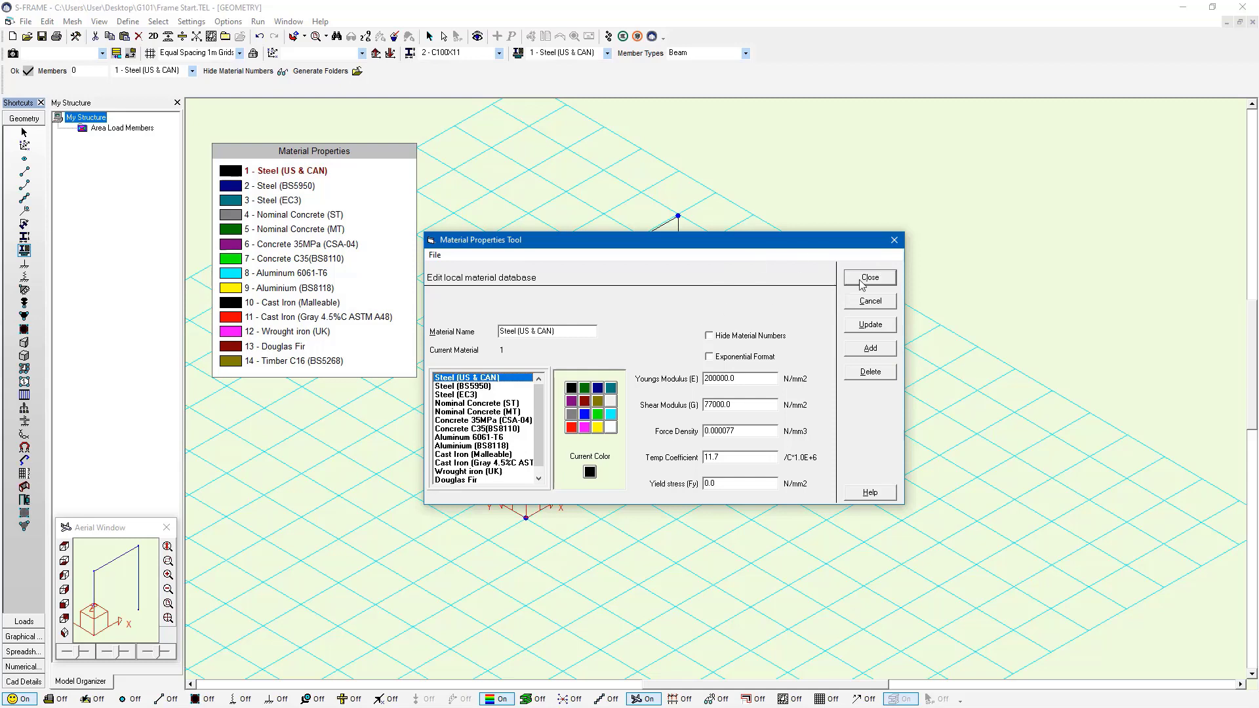
click(868, 277)
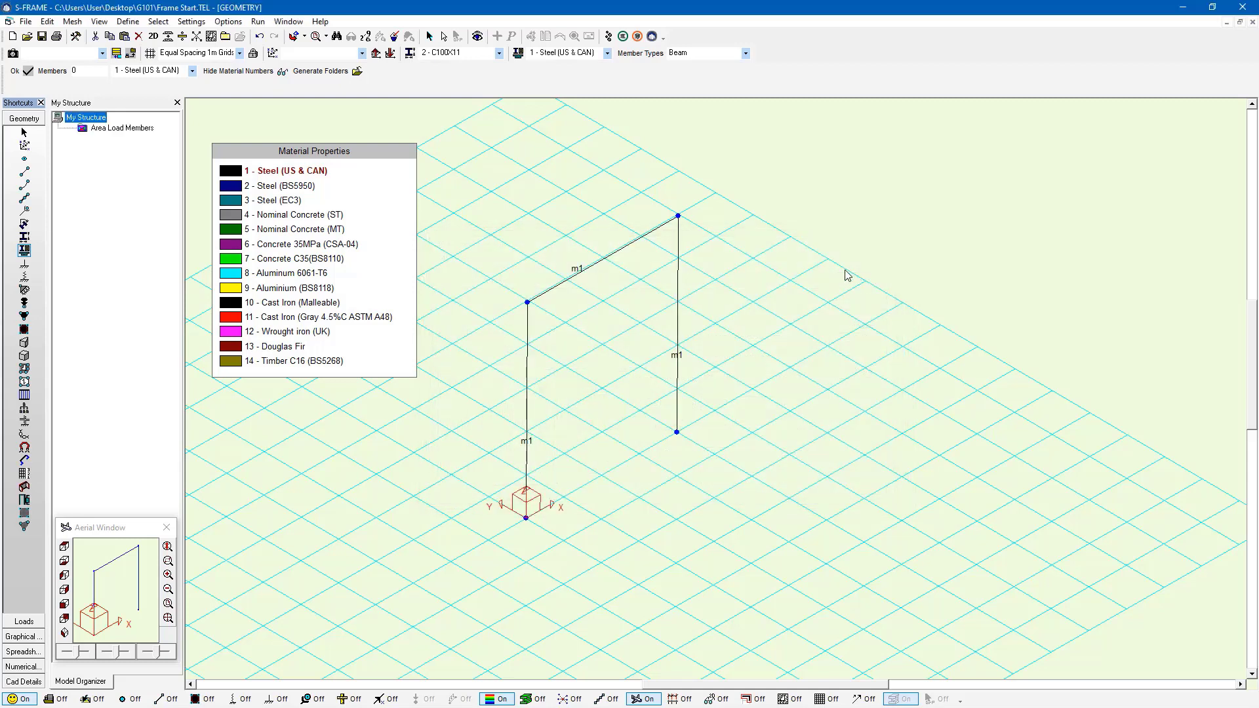
mouse_move(231, 188)
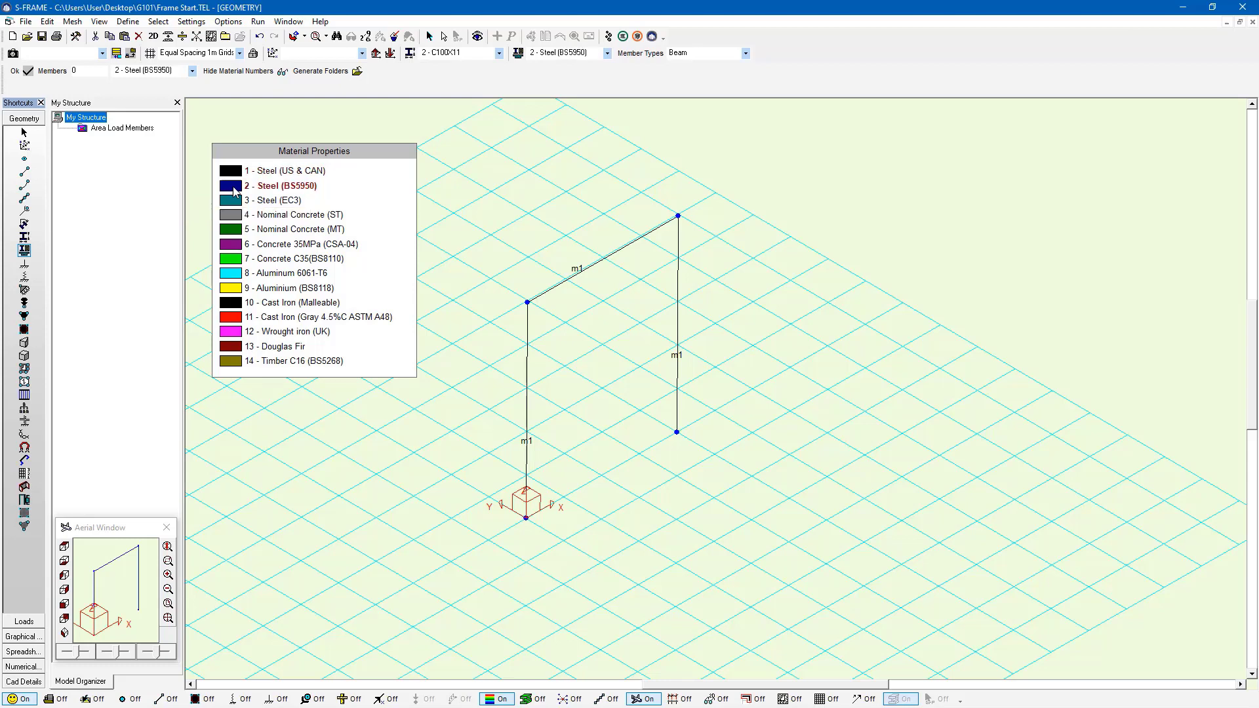
mouse_move(250, 192)
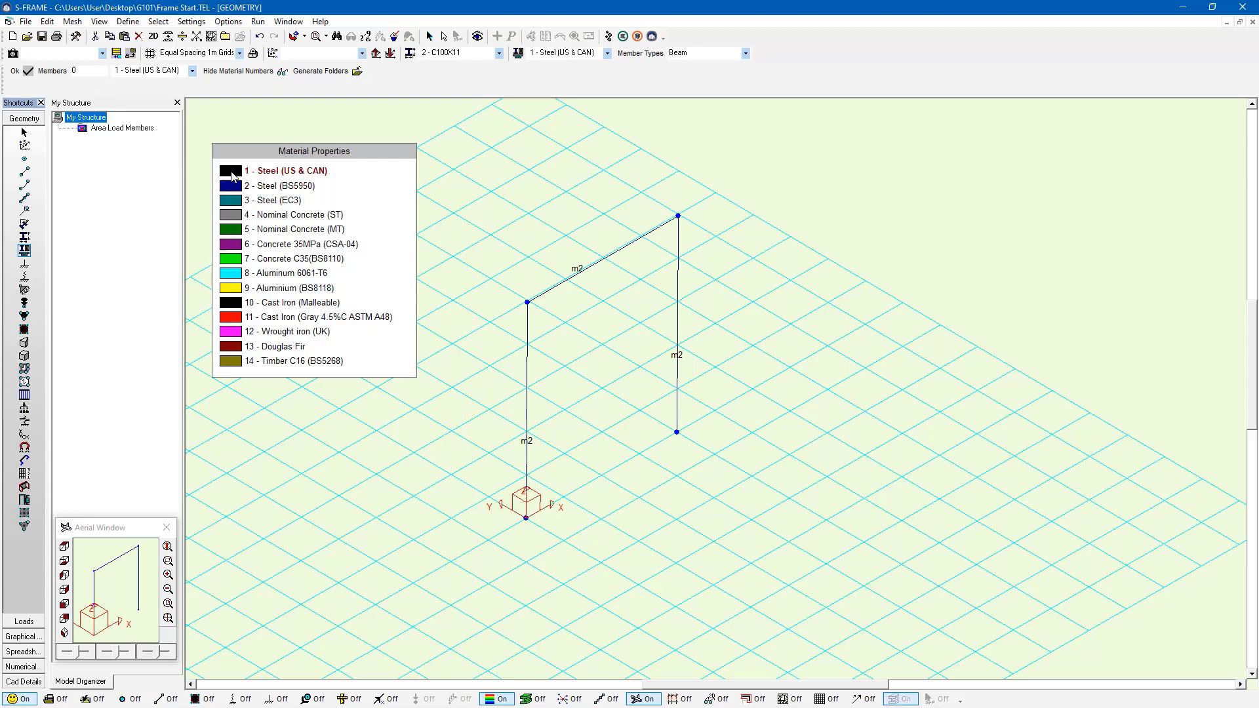
mouse_move(283, 183)
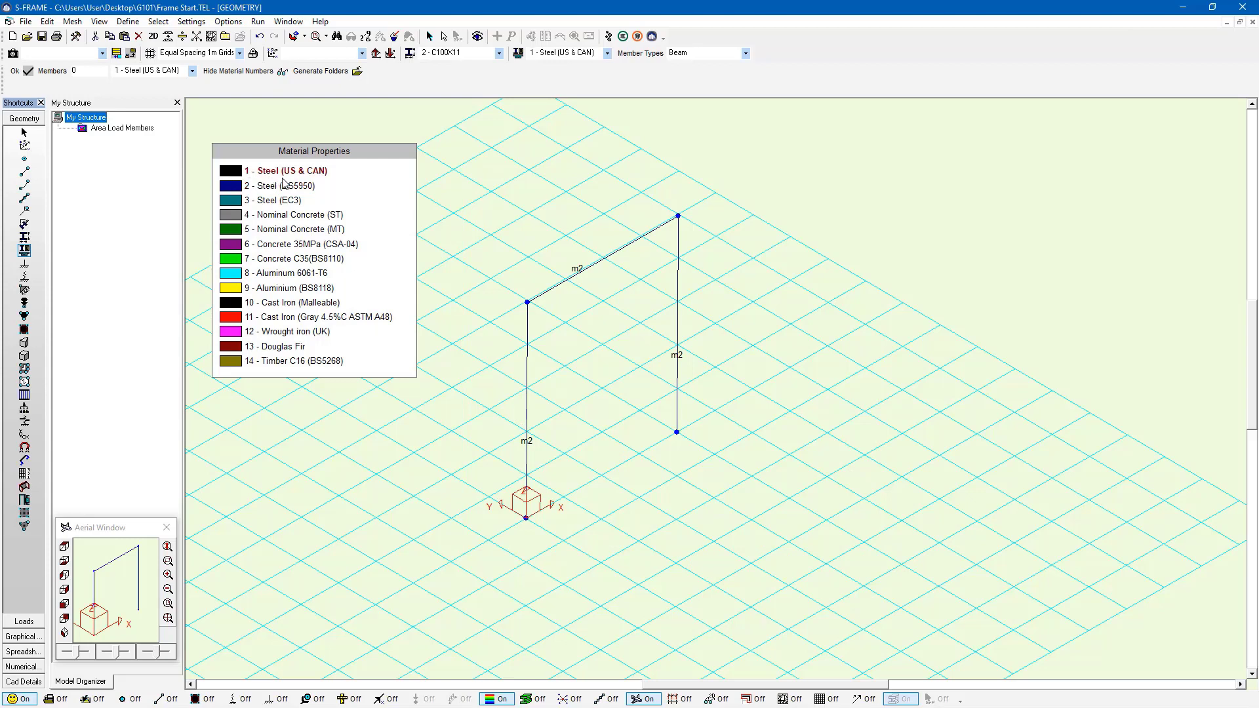